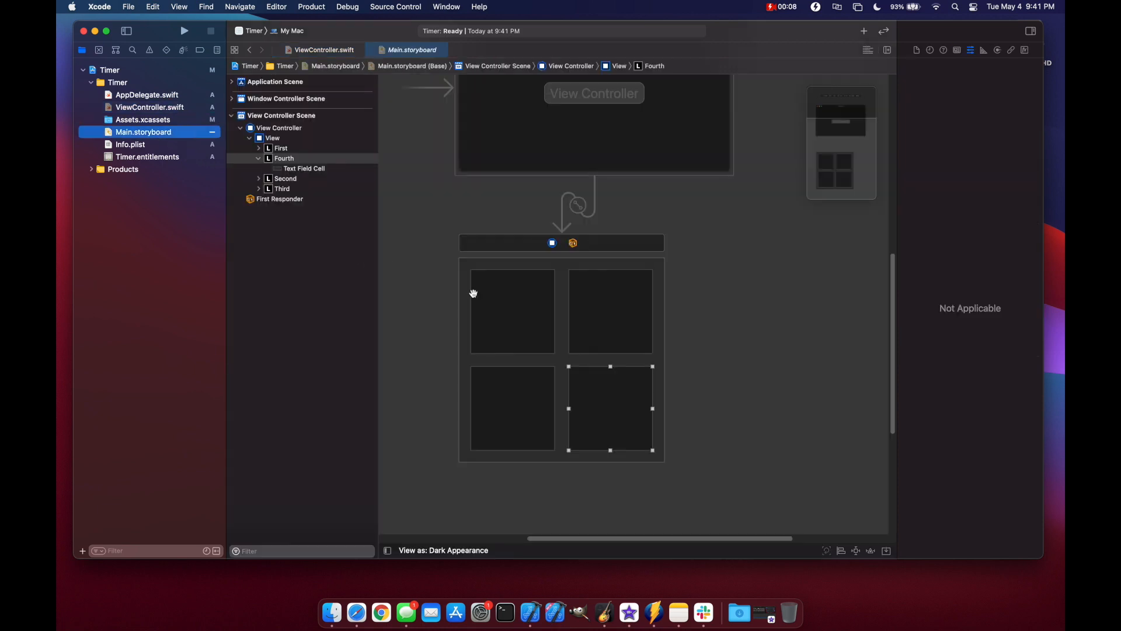
mouse_move(174, 111)
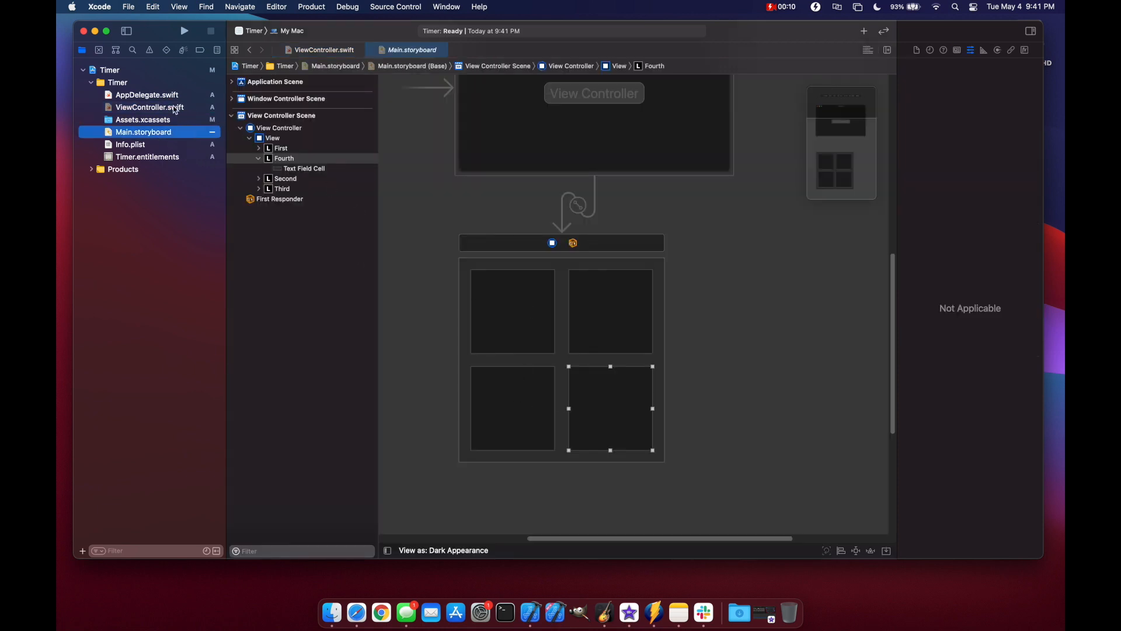
Step: Open ViewController.swift, which declares the four NSTextField outlets first through fourth
left_click(150, 107)
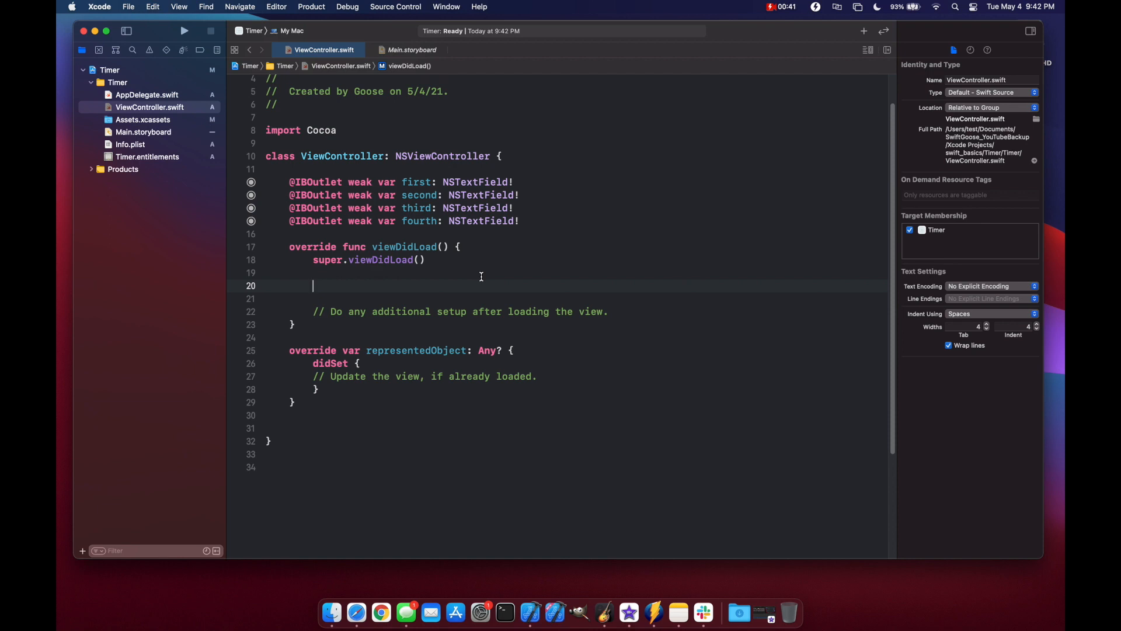
Step: Declare var timer using Timer.scheduledTimer with a 1-second interval and target self
type("var timer = T")
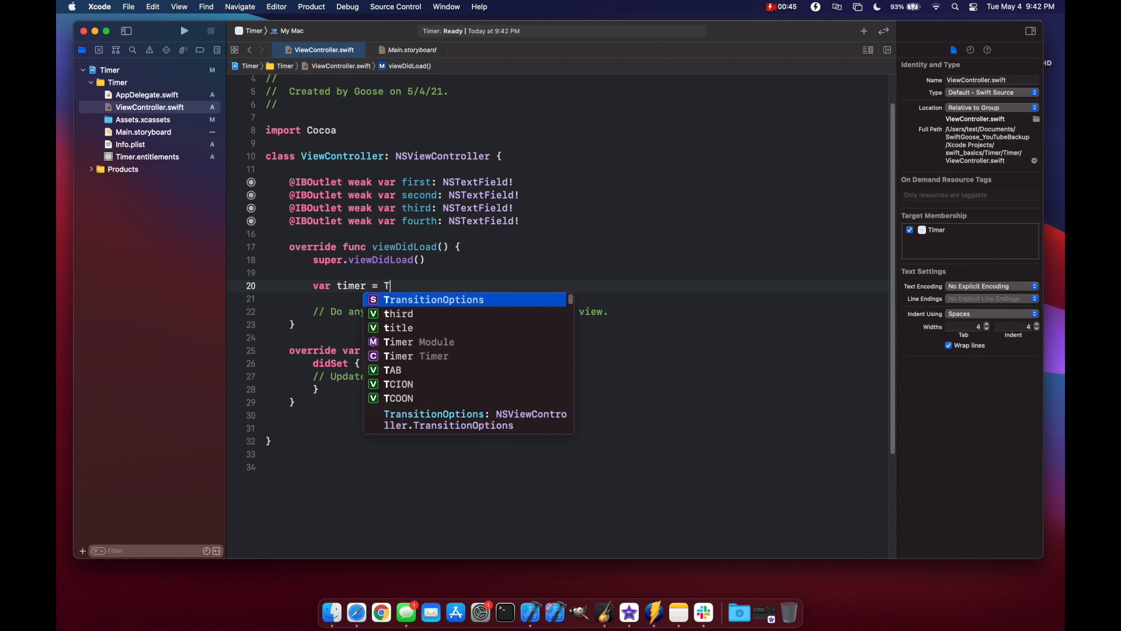
type("imer.")
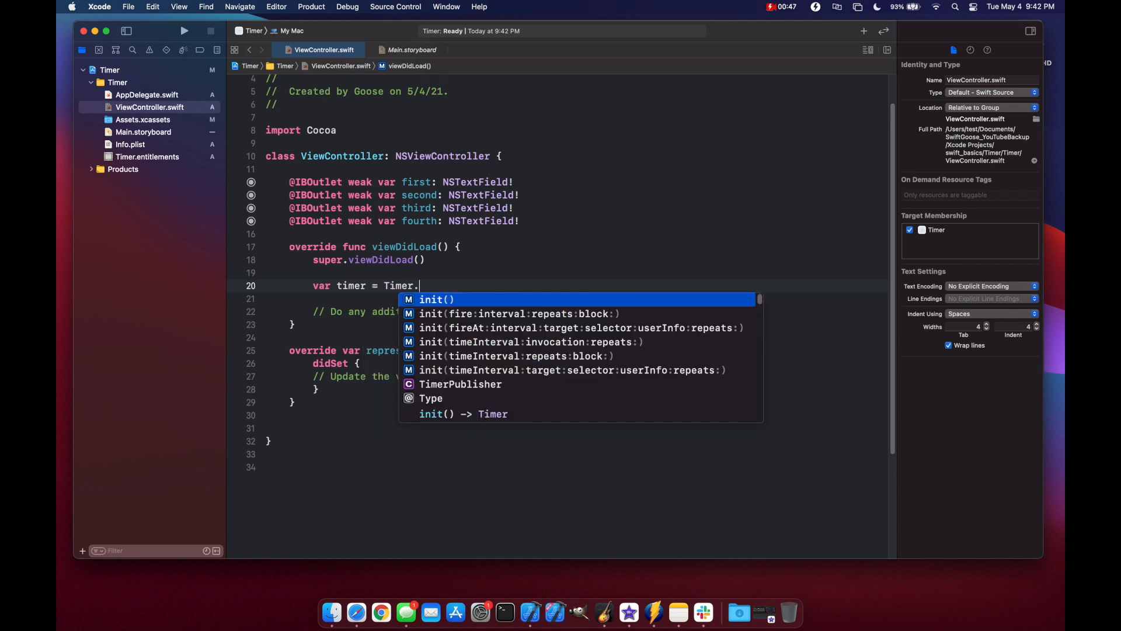
type("sch")
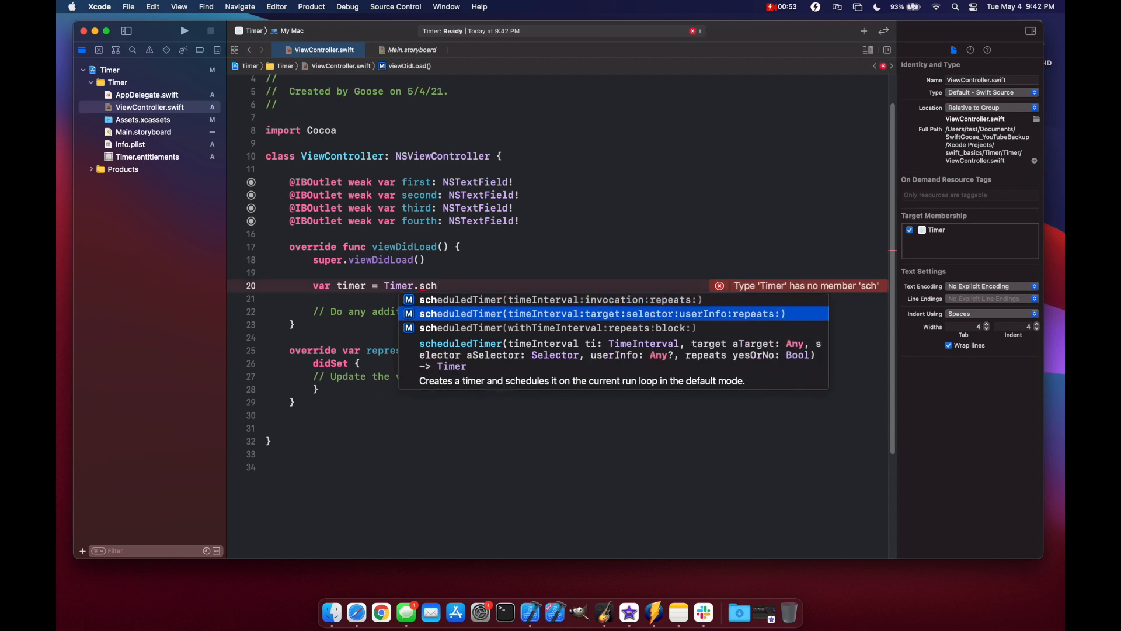
left_click(601, 313)
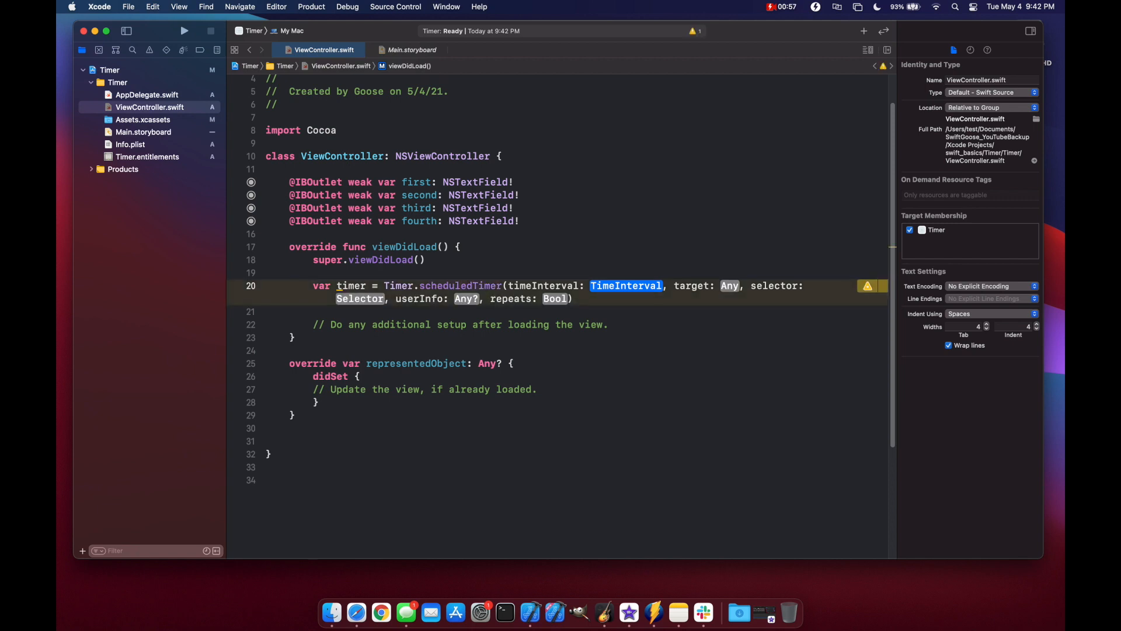
type("1")
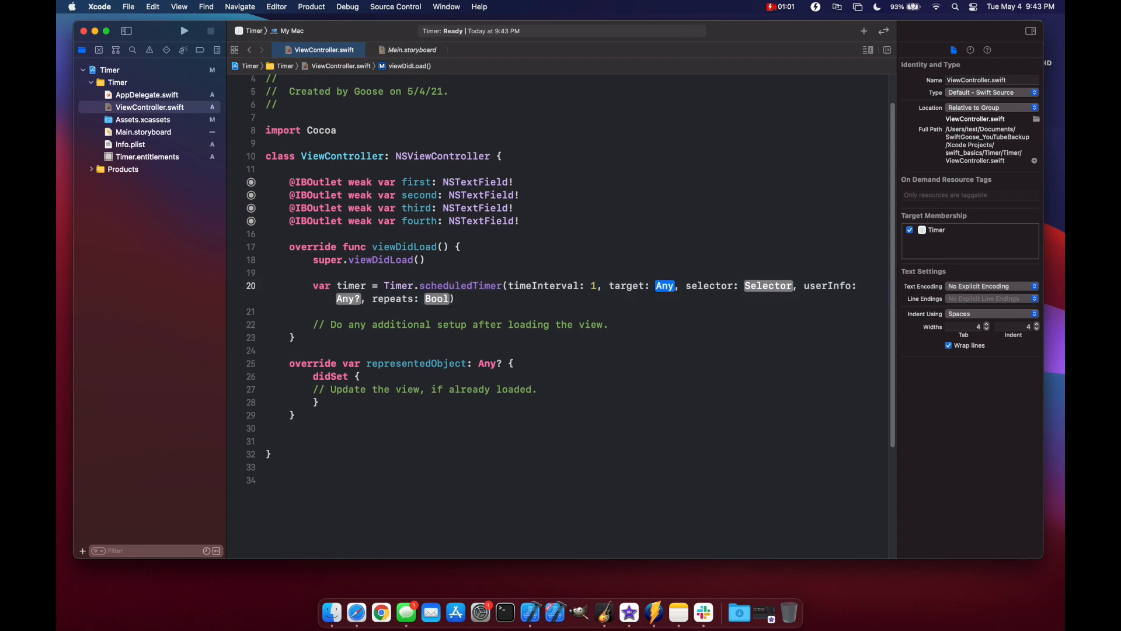
type("self")
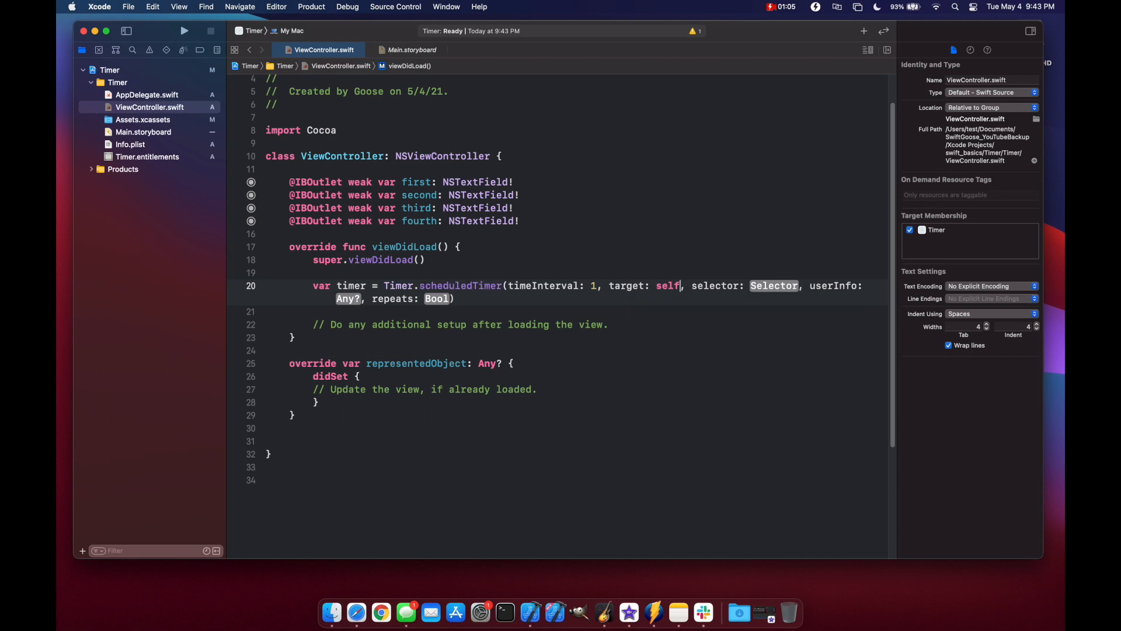
Step: Fill the timer's selector with #selector(changeLabels), userInfo nil, and repeats true
double_click(773, 285)
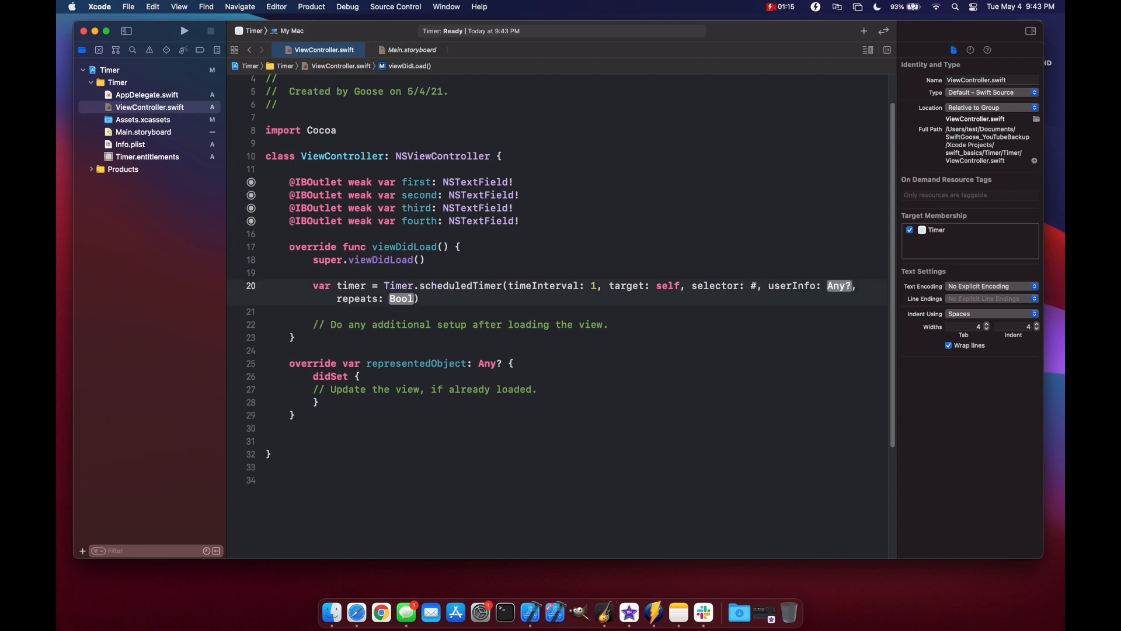
type("sec")
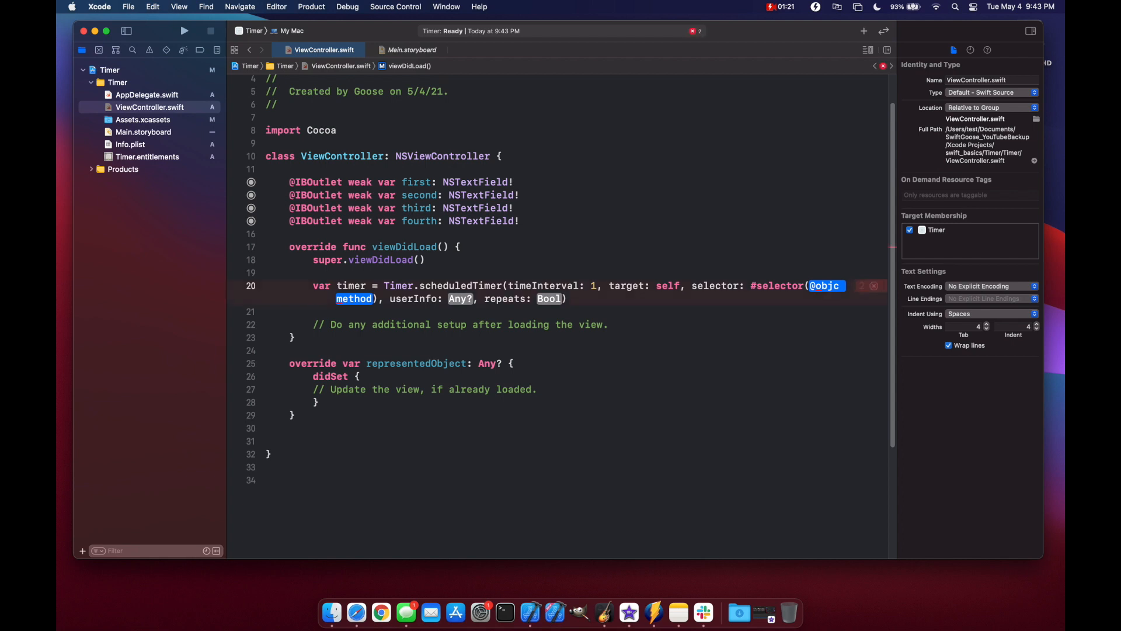
type("changeLabel")
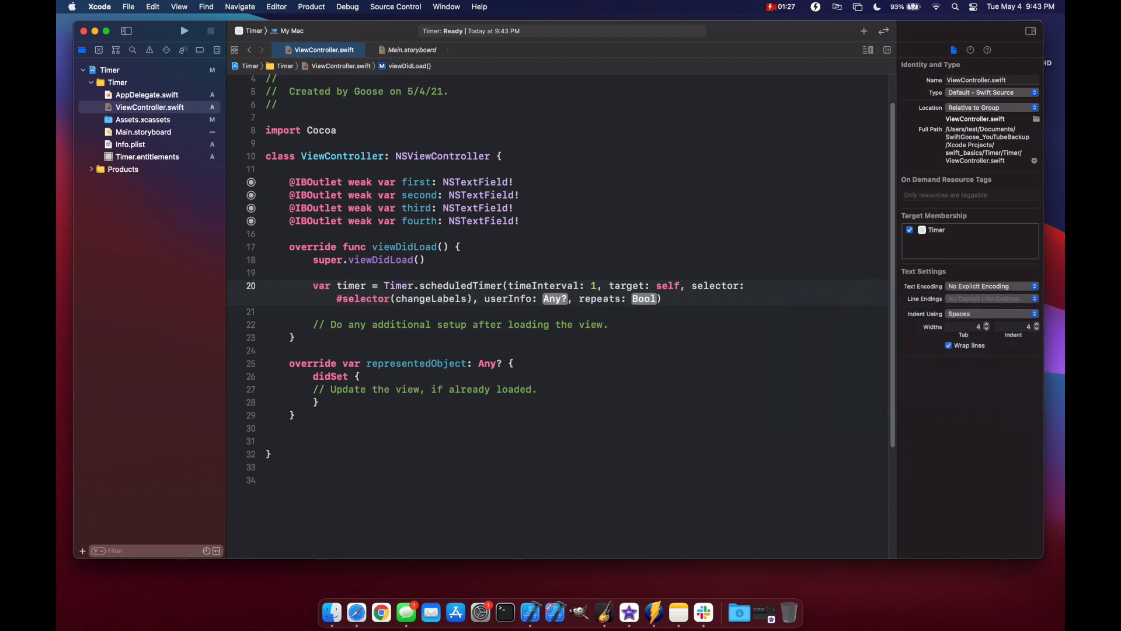
type("sel")
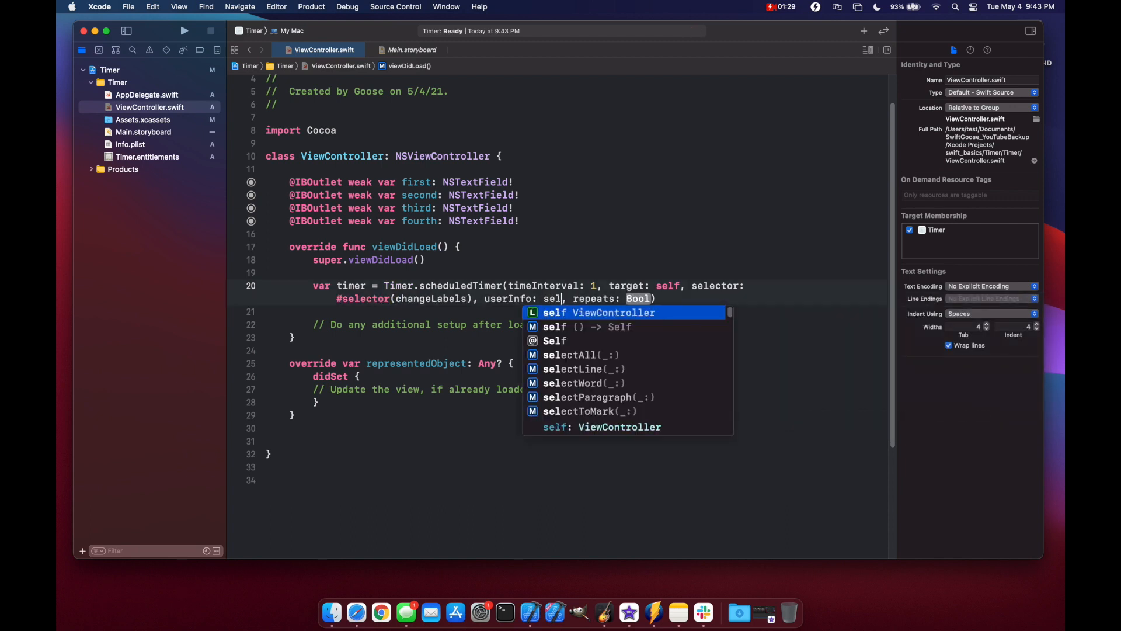
type("nil")
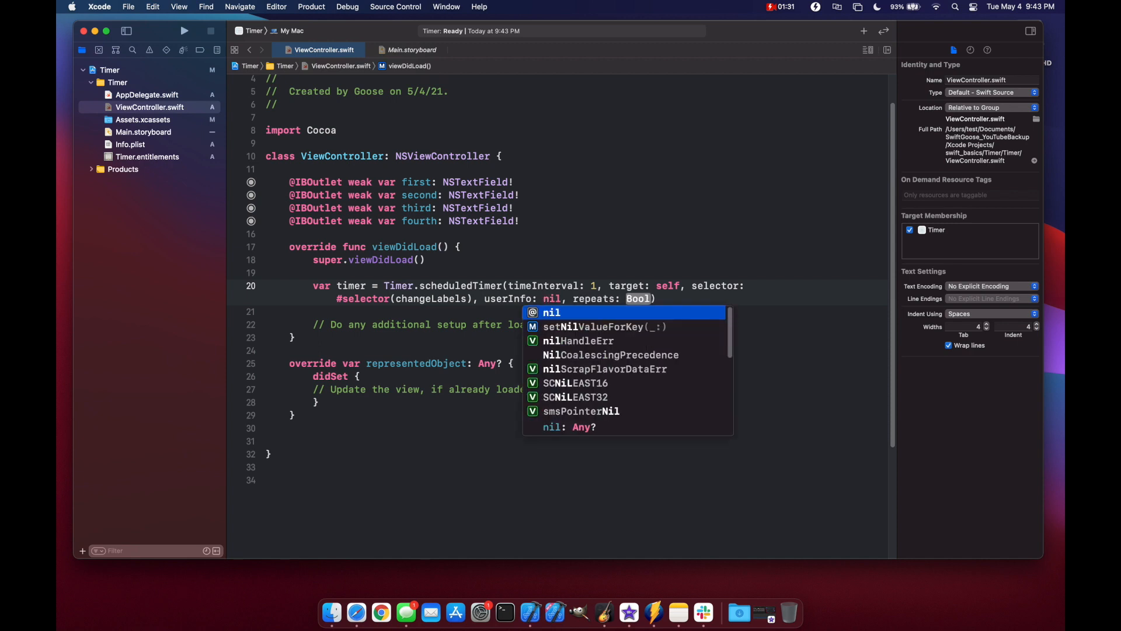
key("Escape")
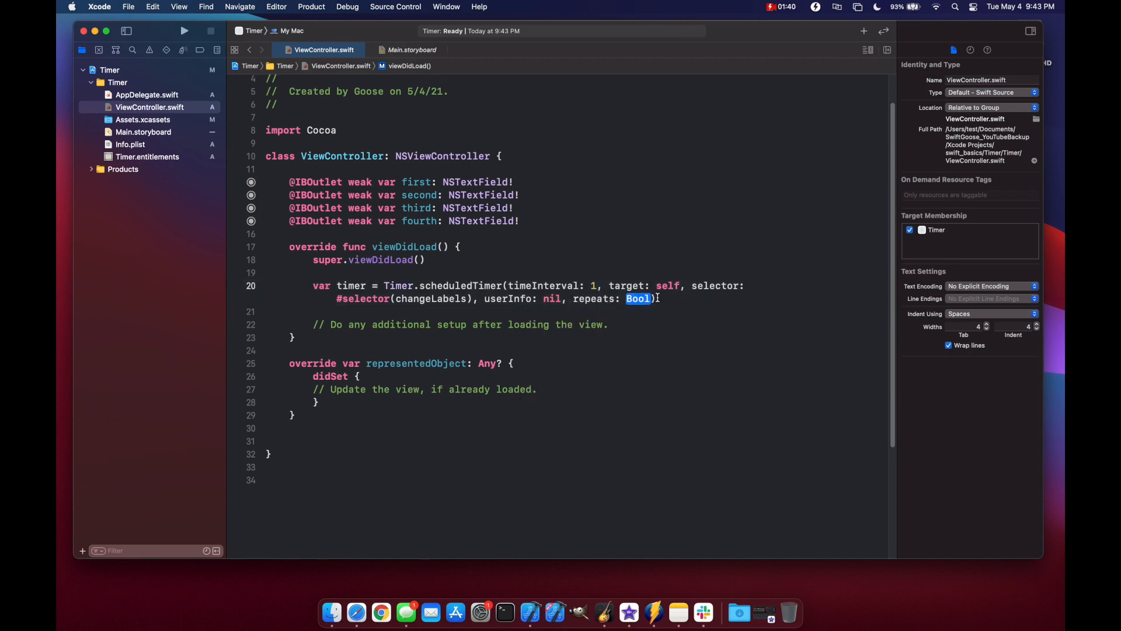
type("true")
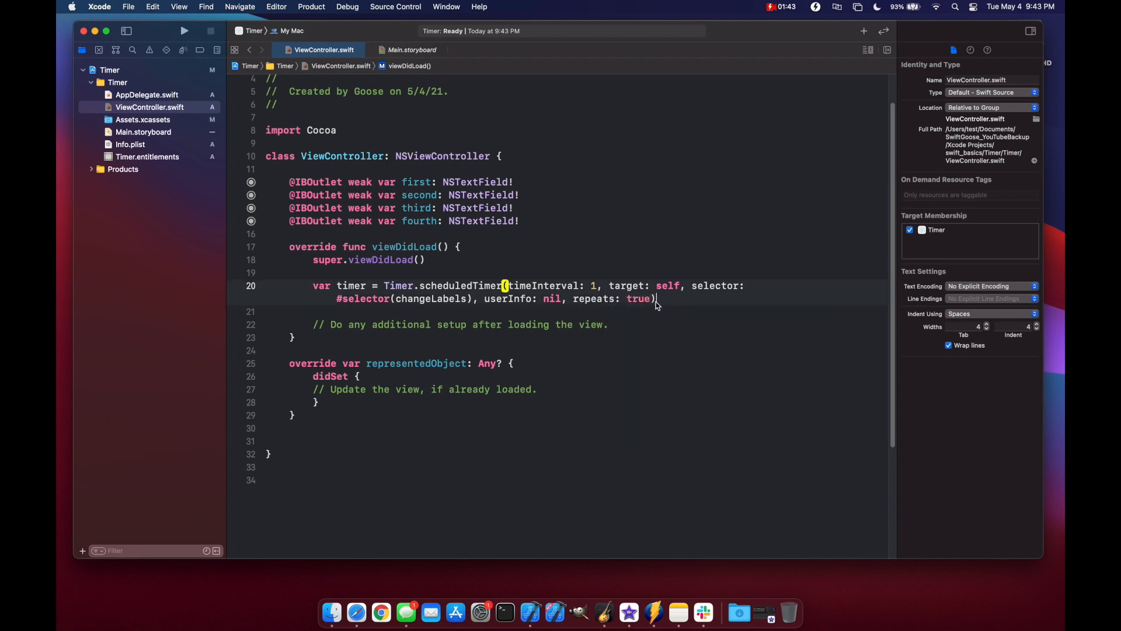
double_click(430, 298)
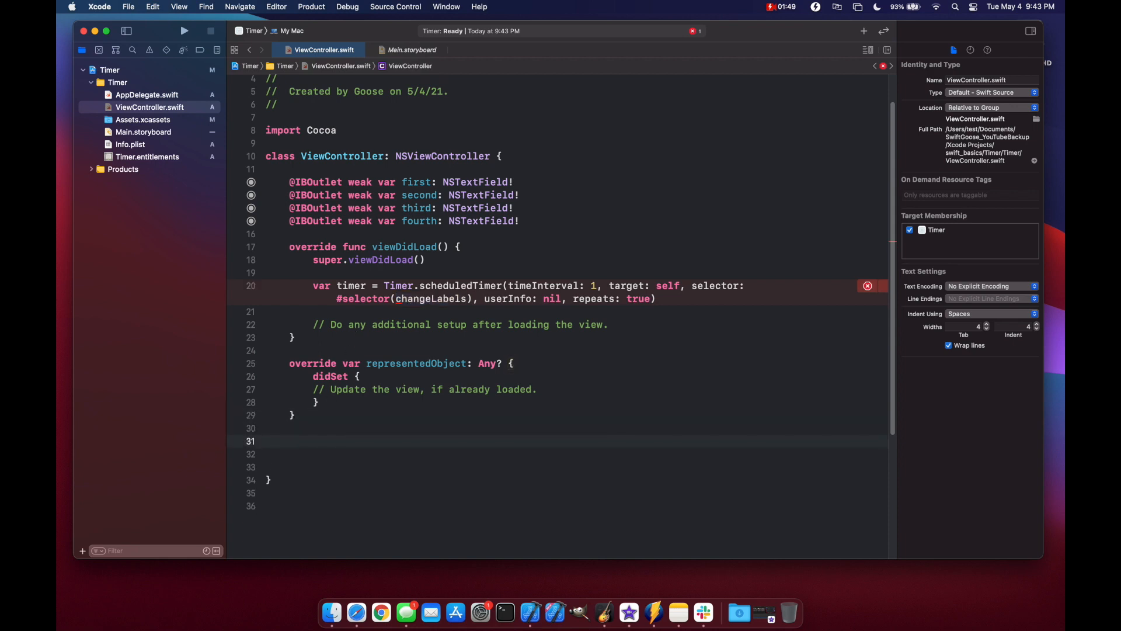
type("@objc func changeLabels")
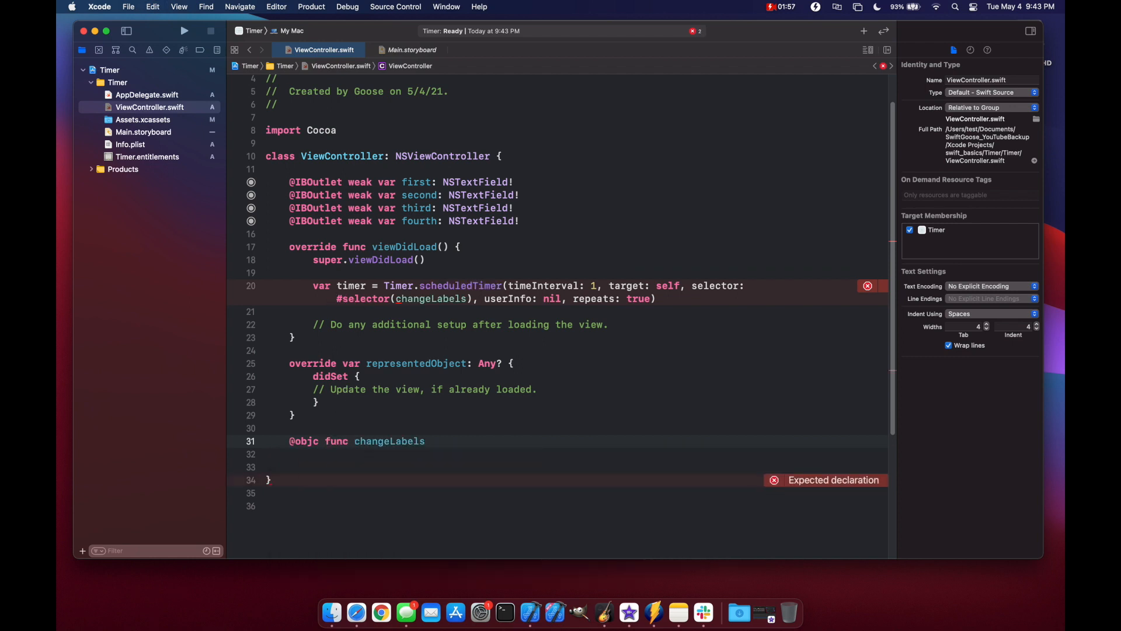
type("() {")
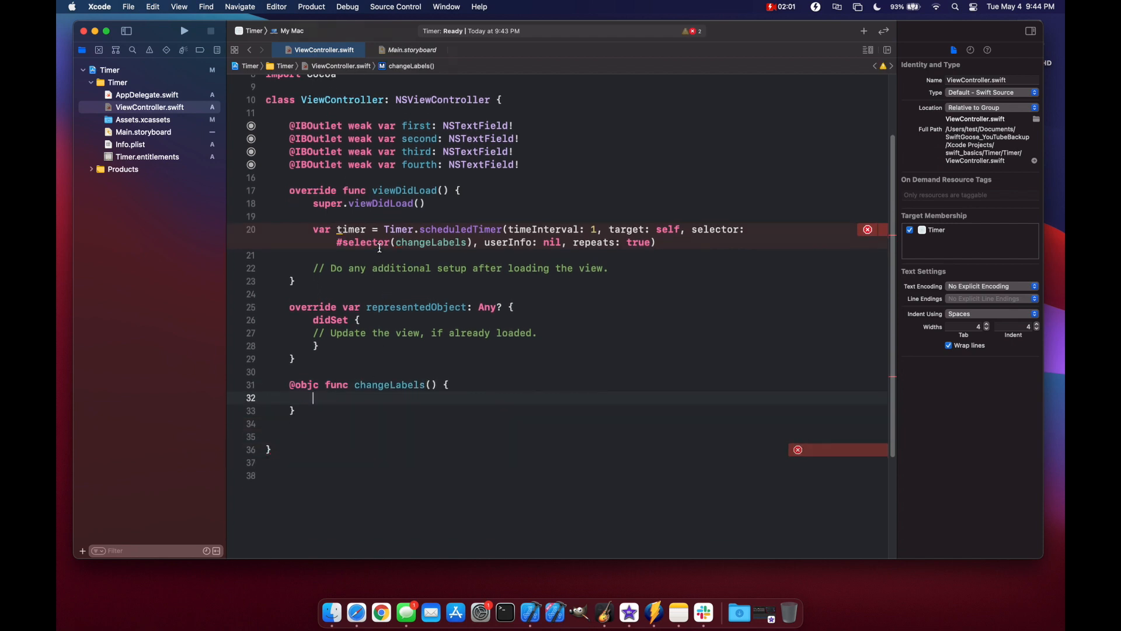
type("first.")
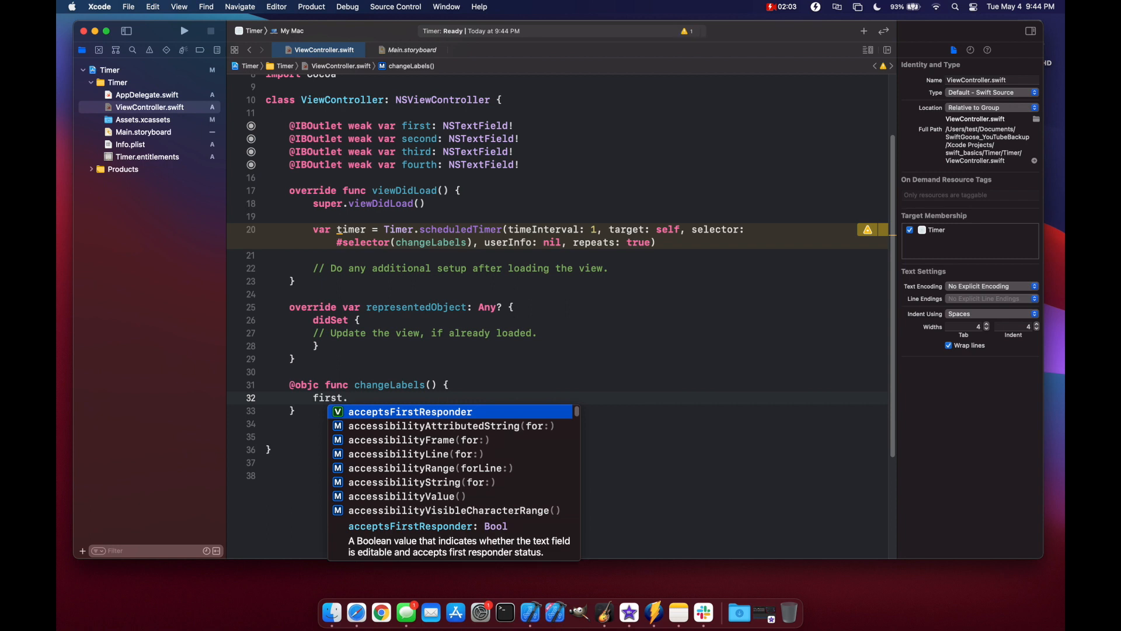
type("stringValue = String(")
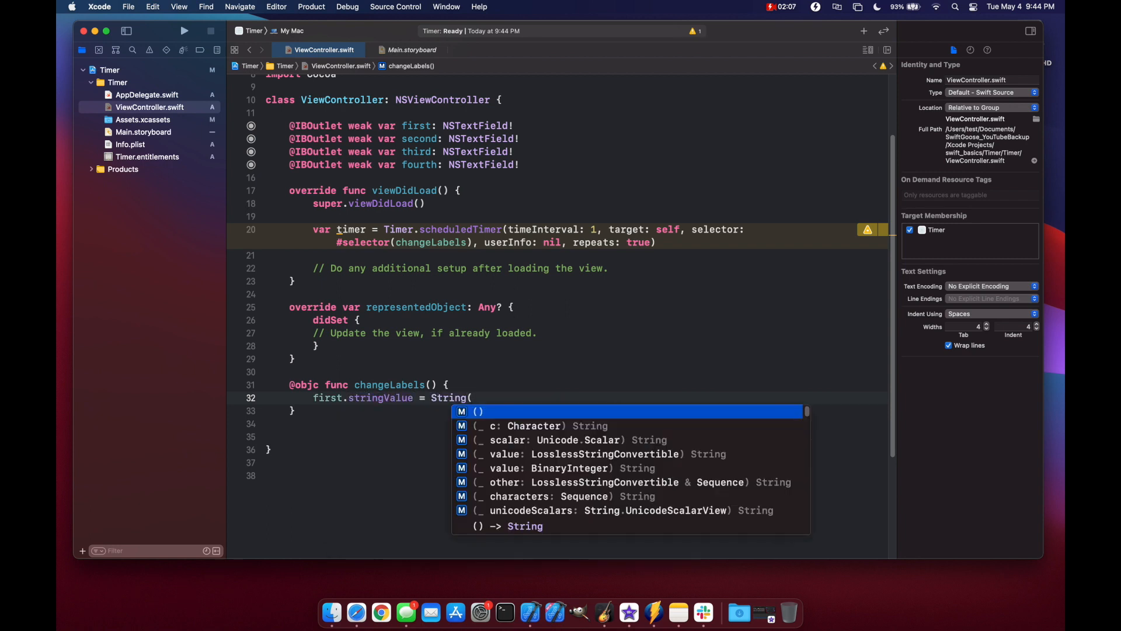
type("Int)")
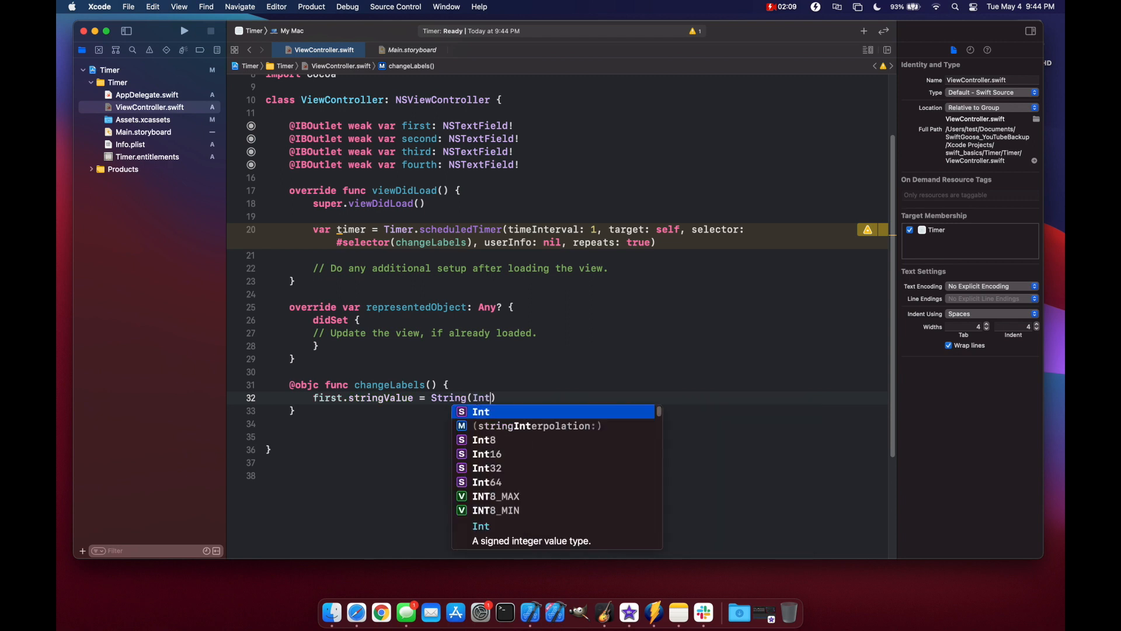
type(".ra")
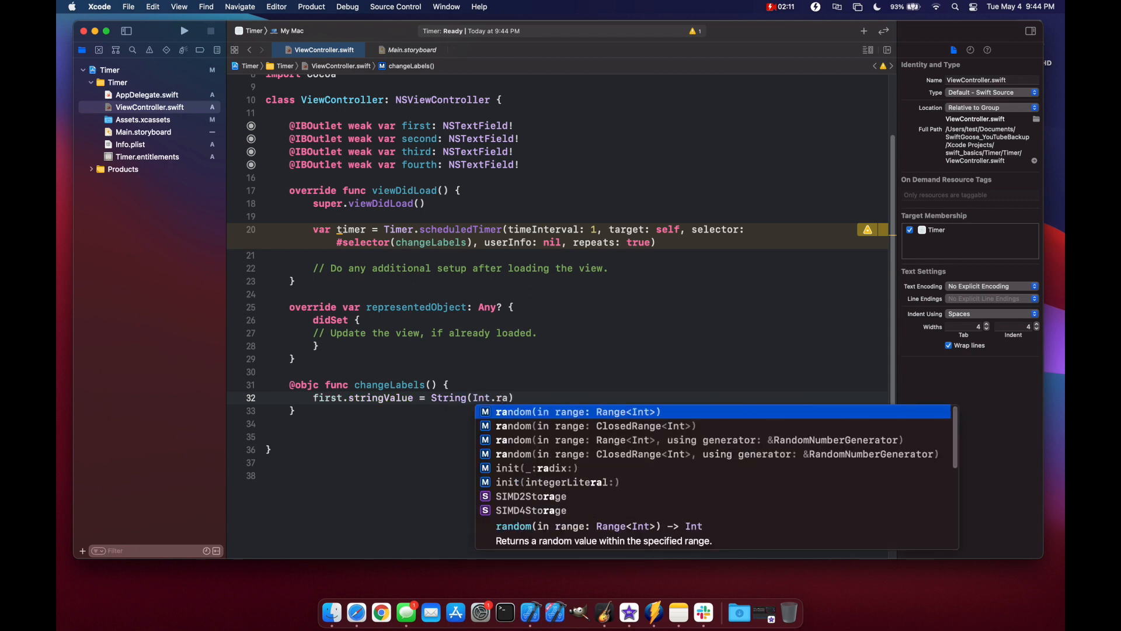
left_click(575, 411)
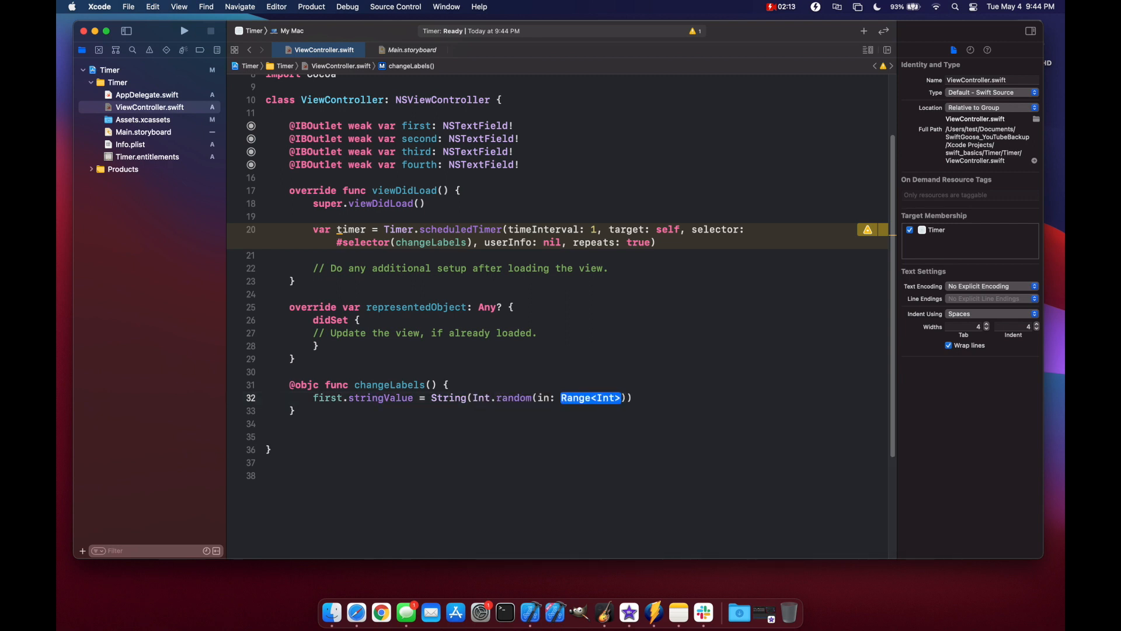
type("0...9")
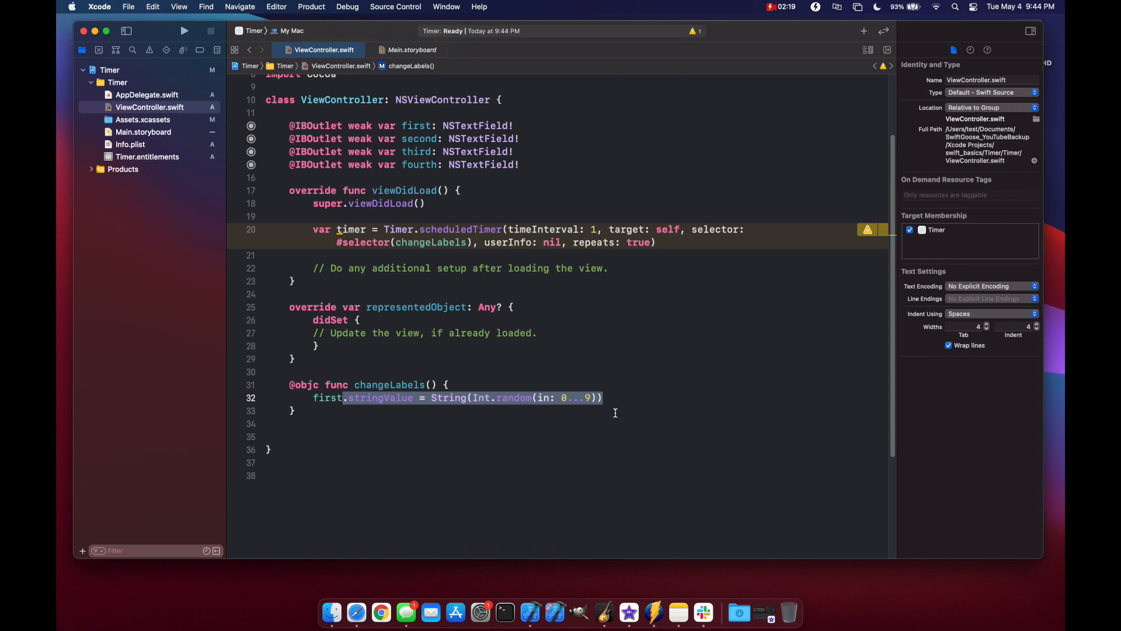
Step: Randomize second, third and fourth labels likewise, and rename the timer variable to '_'
type("second.stringValue = String(Int.random(in: 0...9))")
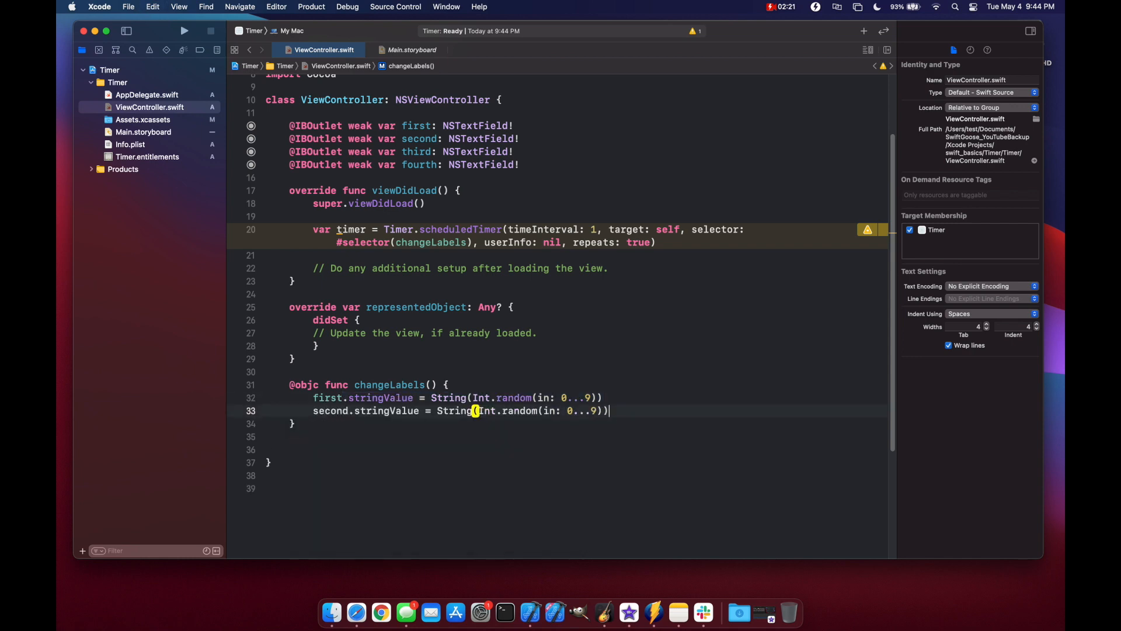
type("third.stringValue = String(Int.random(in: 0...9))")
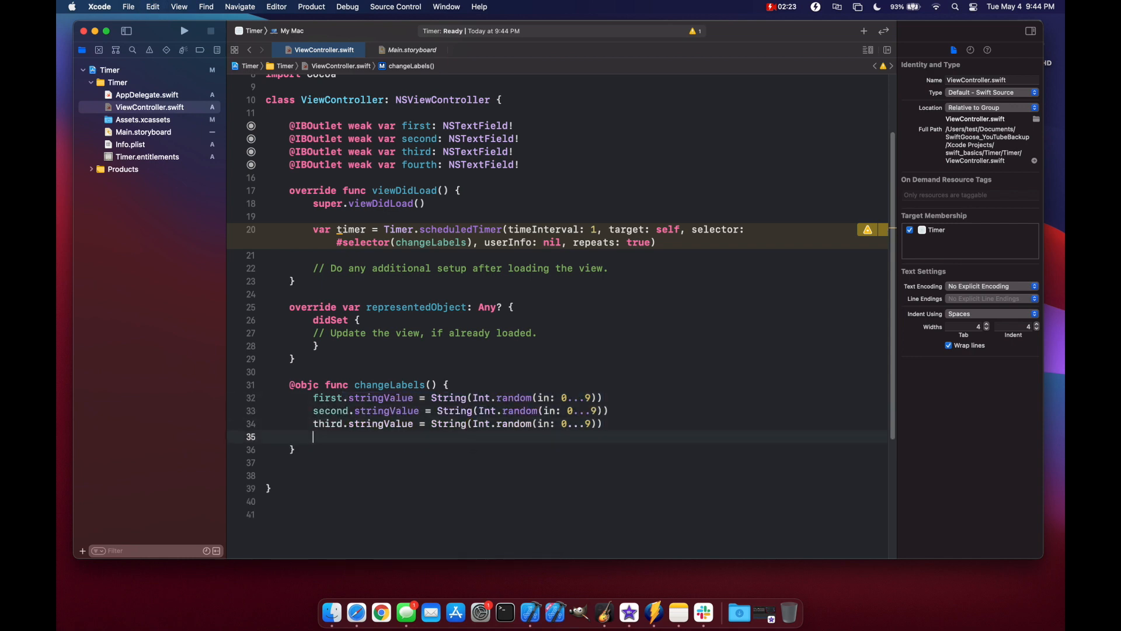
type("fourth.stringValue = String(Int.random(in: 0...9))")
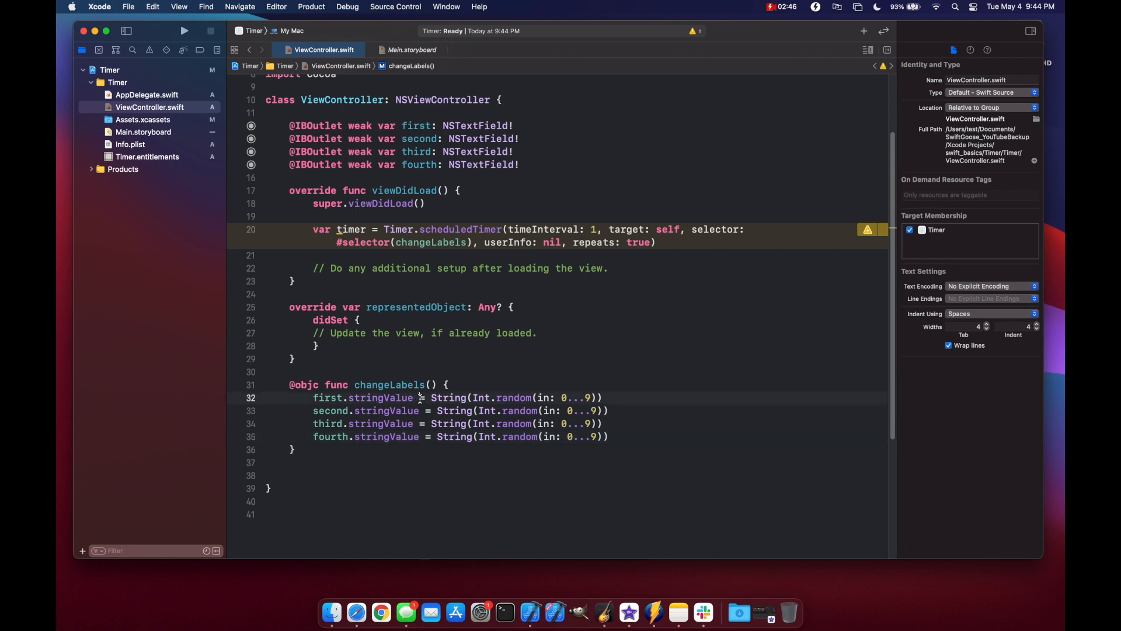
double_click(351, 229)
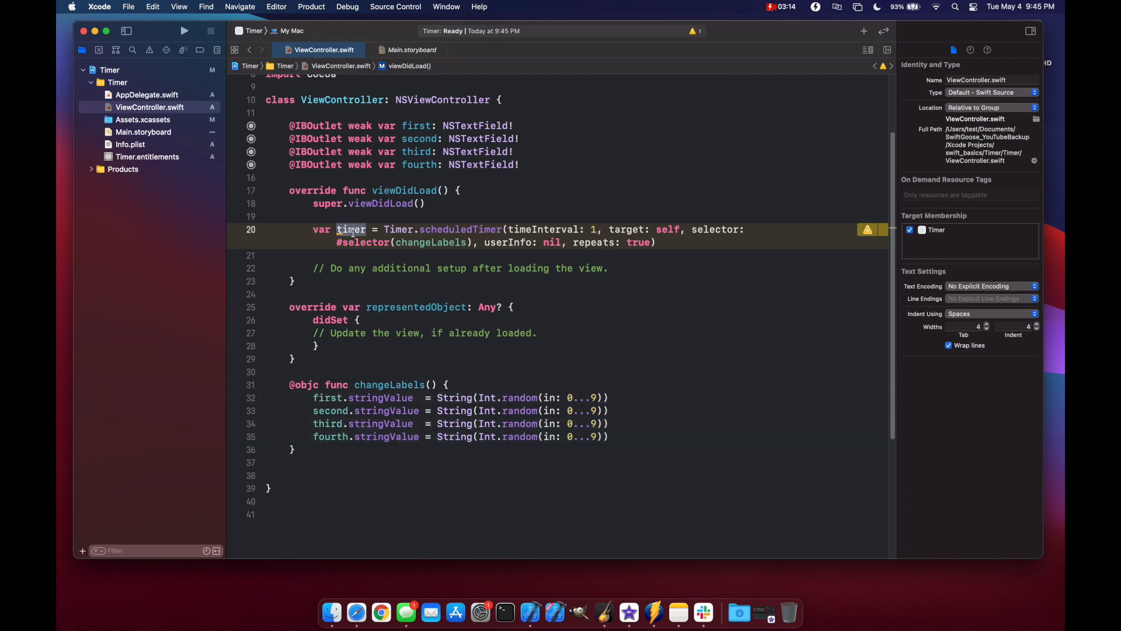
type("_")
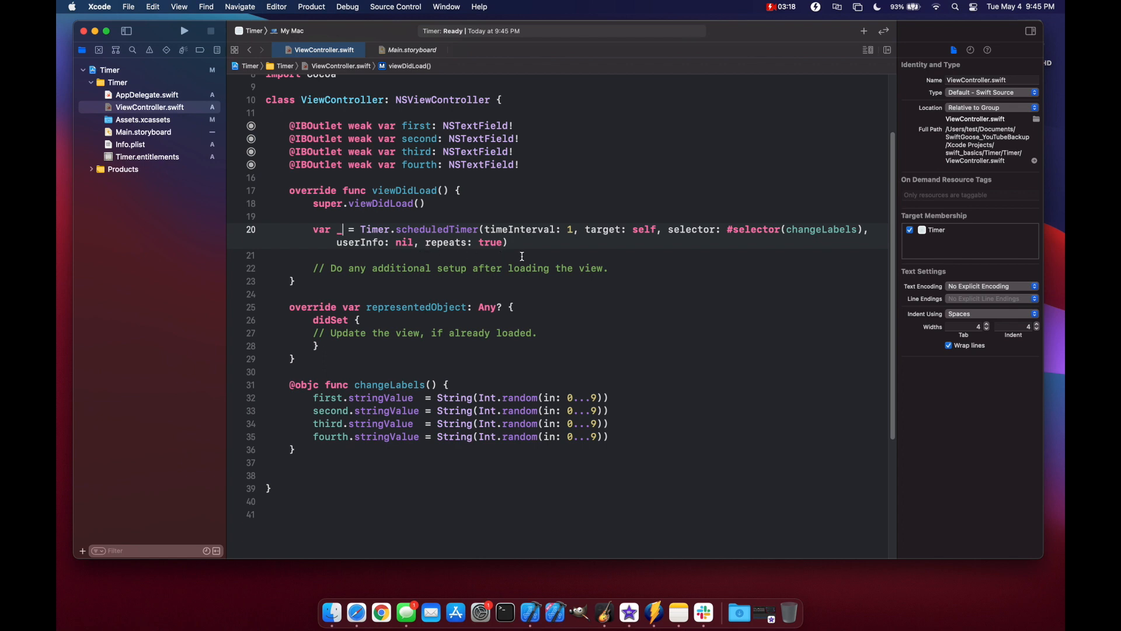
Step: Run the Timer app and leave a blank line below the selector-based timer statement
left_click(184, 31)
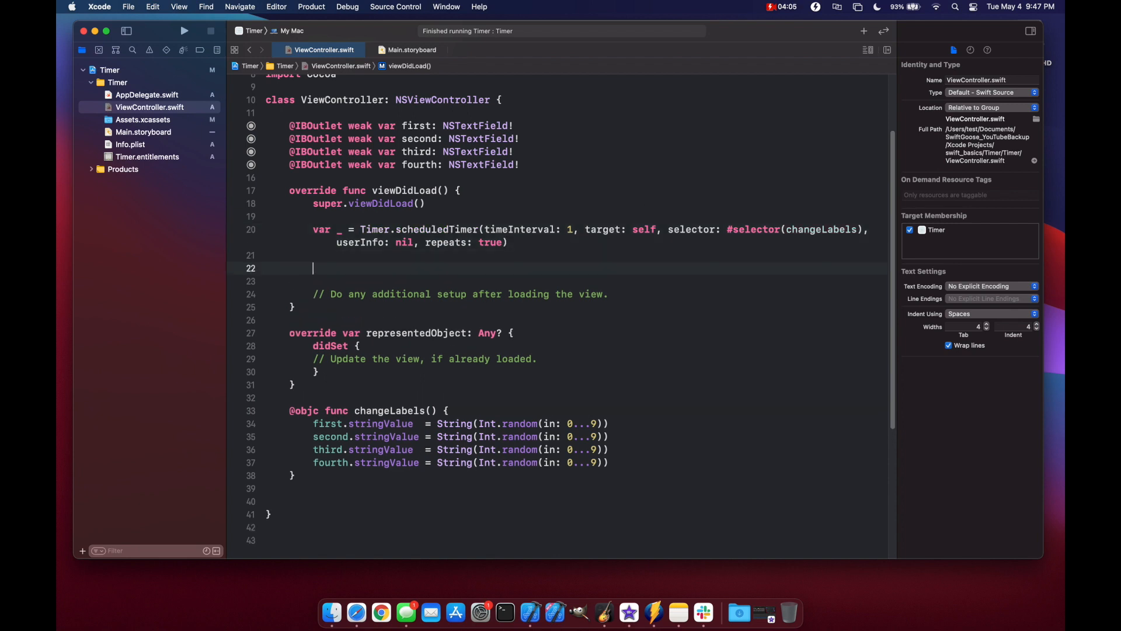
Step: Add Timer.scheduledTimer(withTimeInterval: 1, repeats: true) with a '{ [weak self] timer in' closure
type("Timer")
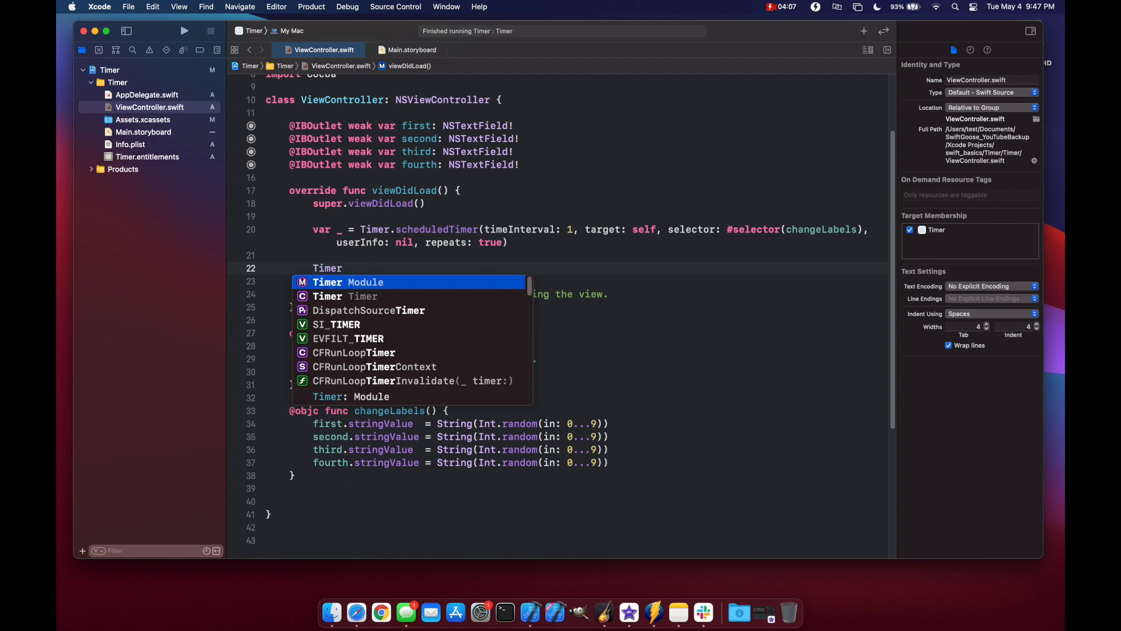
type(".sch")
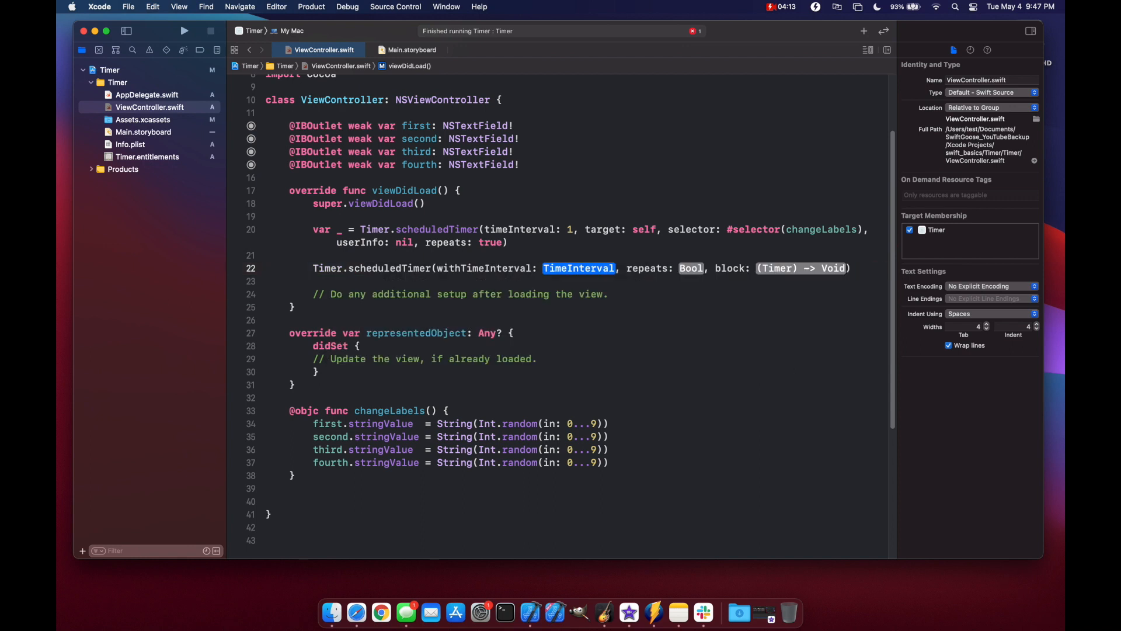
type("1")
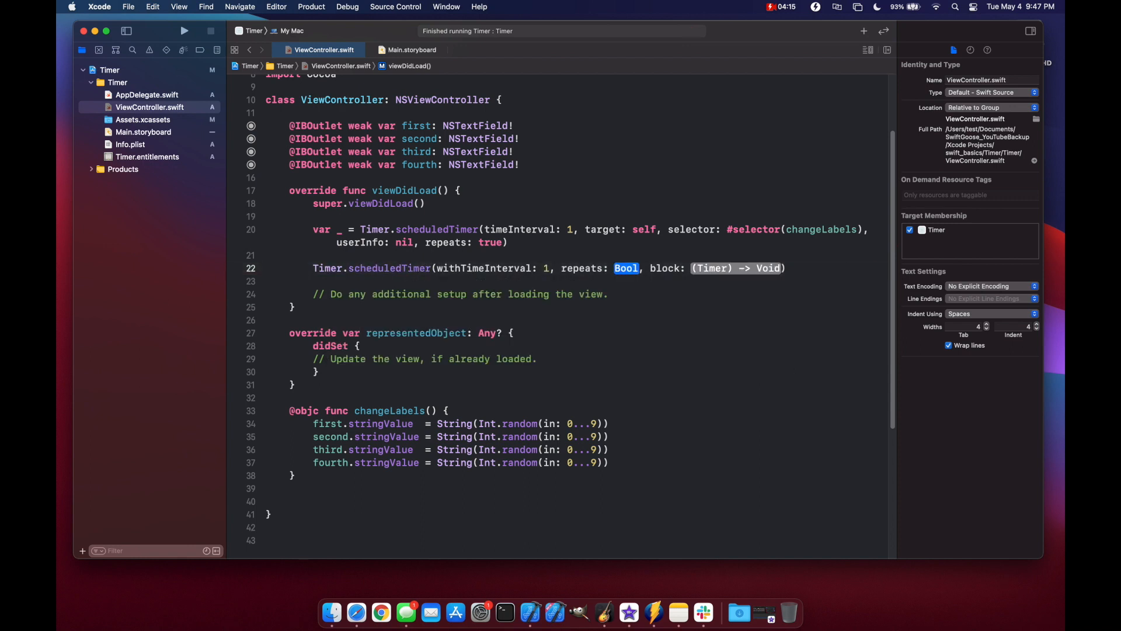
type("true)")
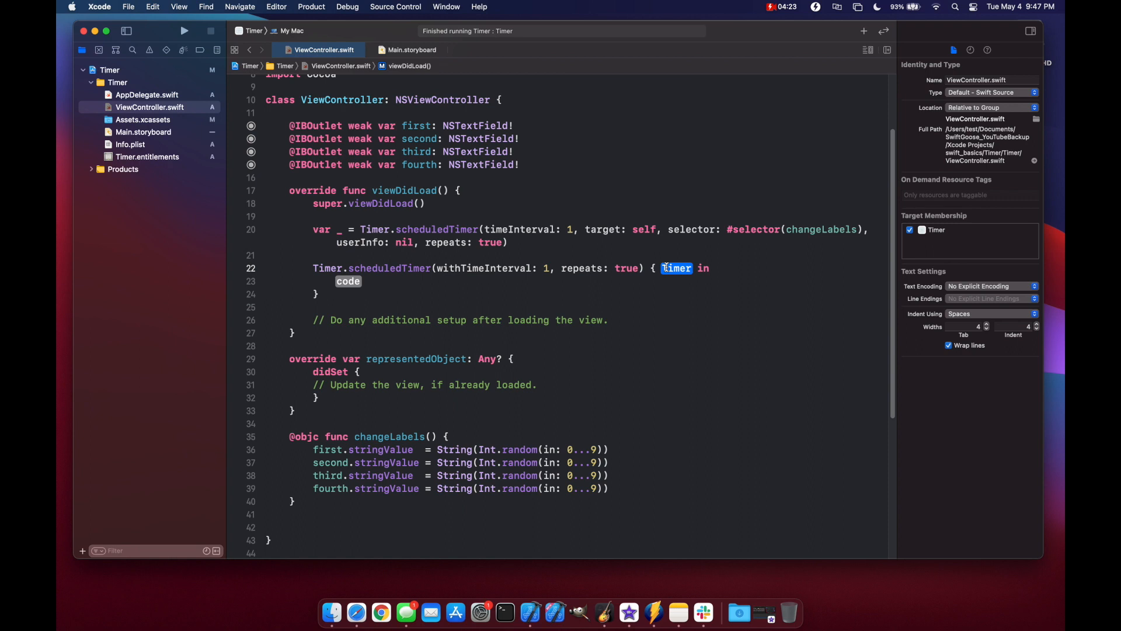
type("timer")
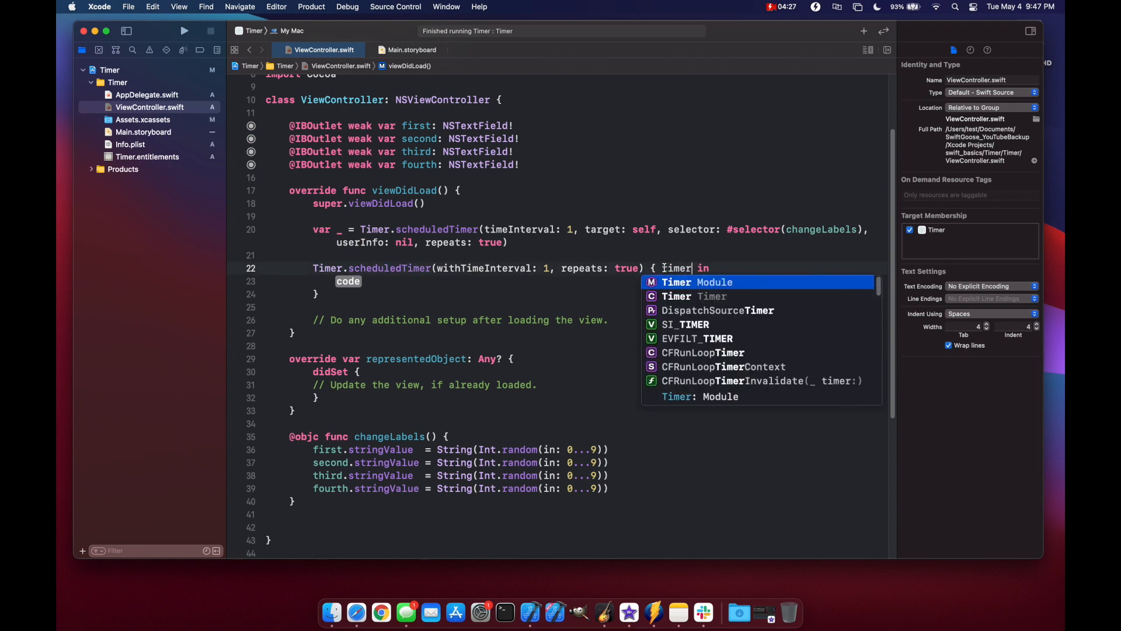
type("[")
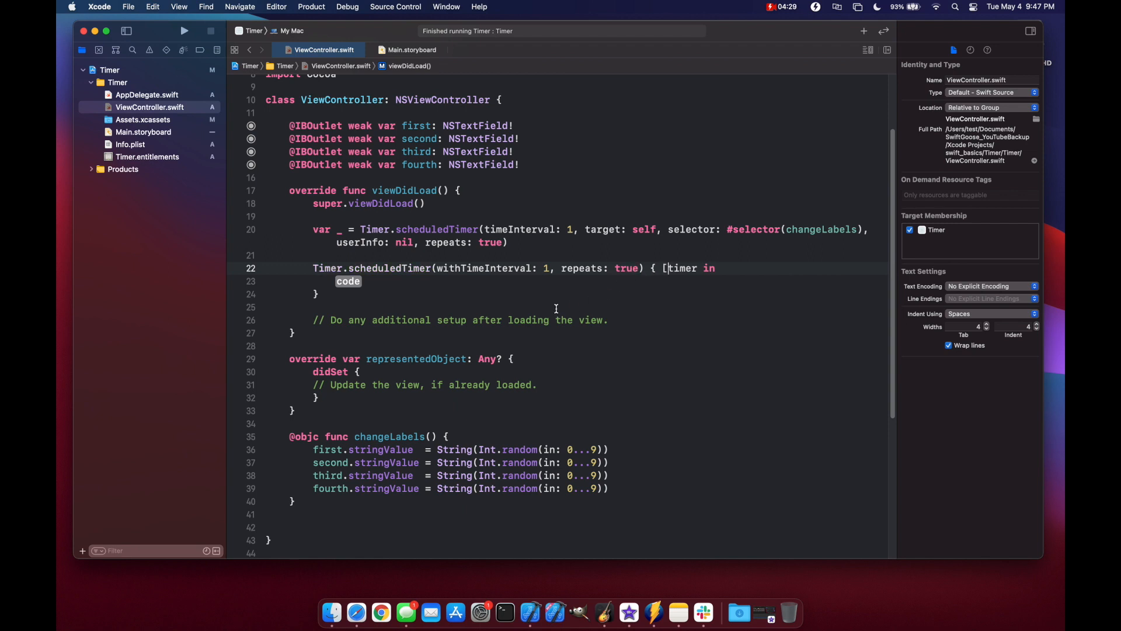
type("weak self]")
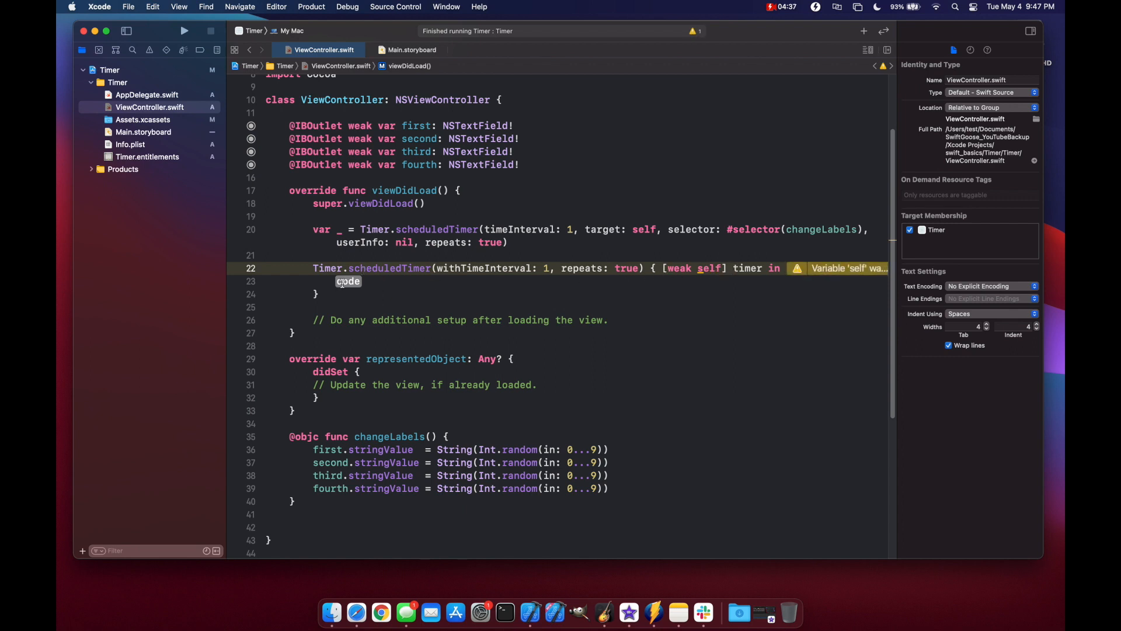
Step: Put the four label-randomizing lines into the timer block, each prefixed with self?
double_click(348, 281)
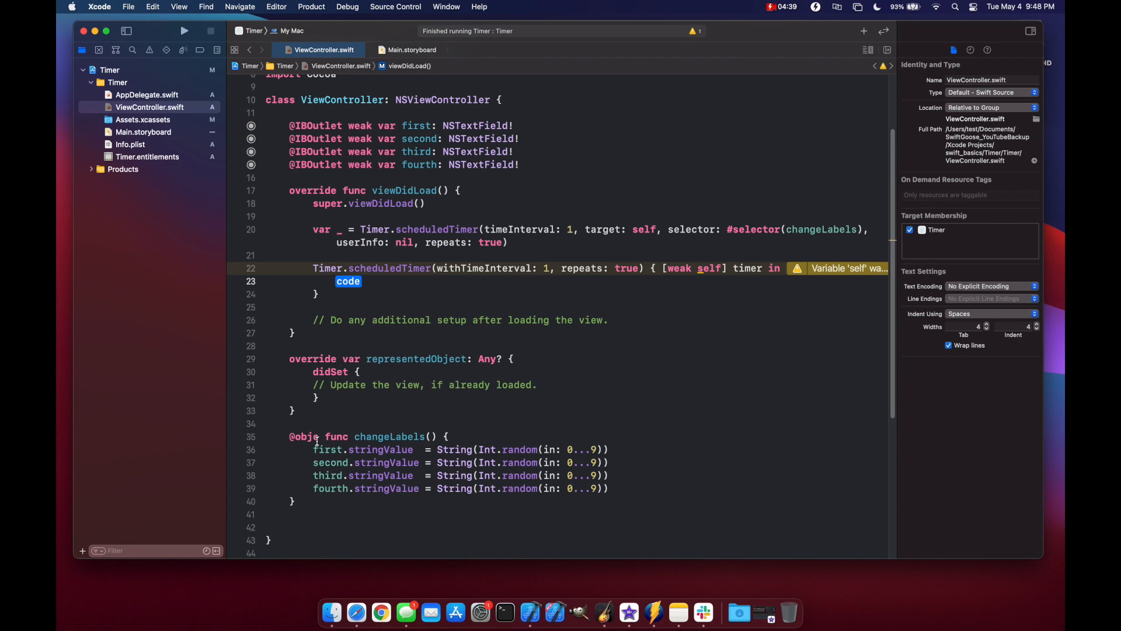
left_click_drag(313, 449, 608, 489)
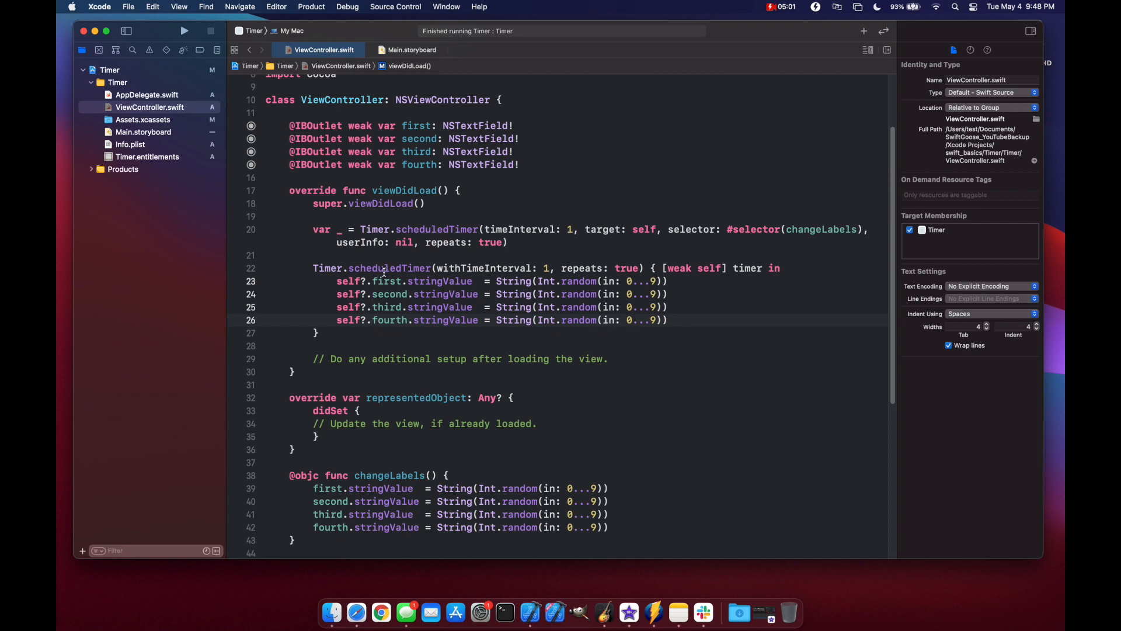
Step: Comment out the selector-based timer line, then run the Timer app and stop it
key("cmd+/")
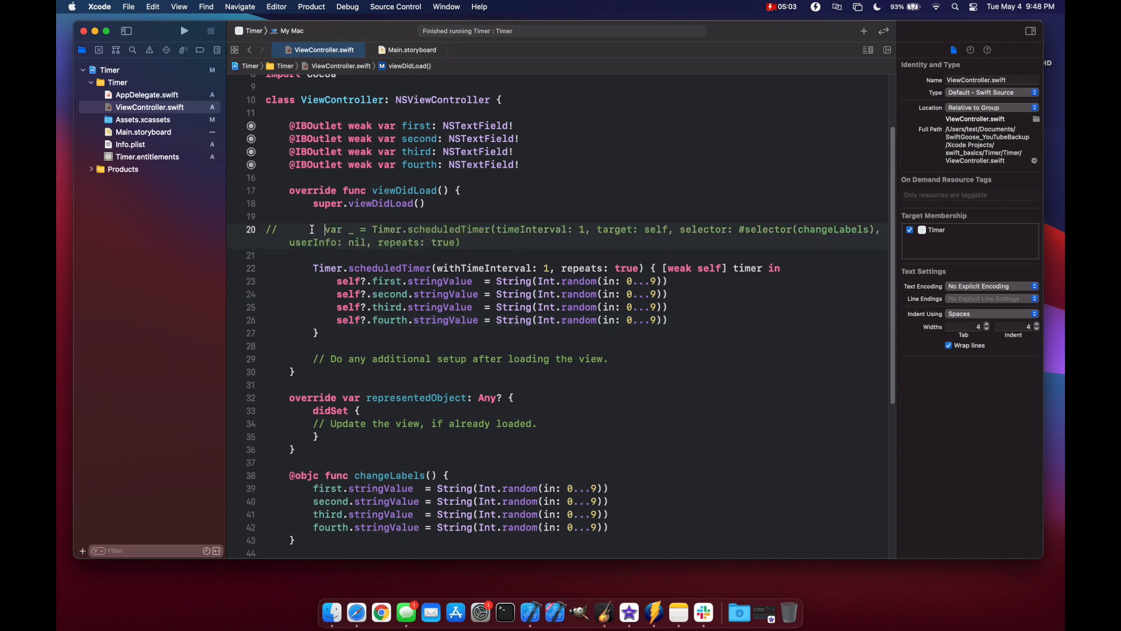
left_click(184, 31)
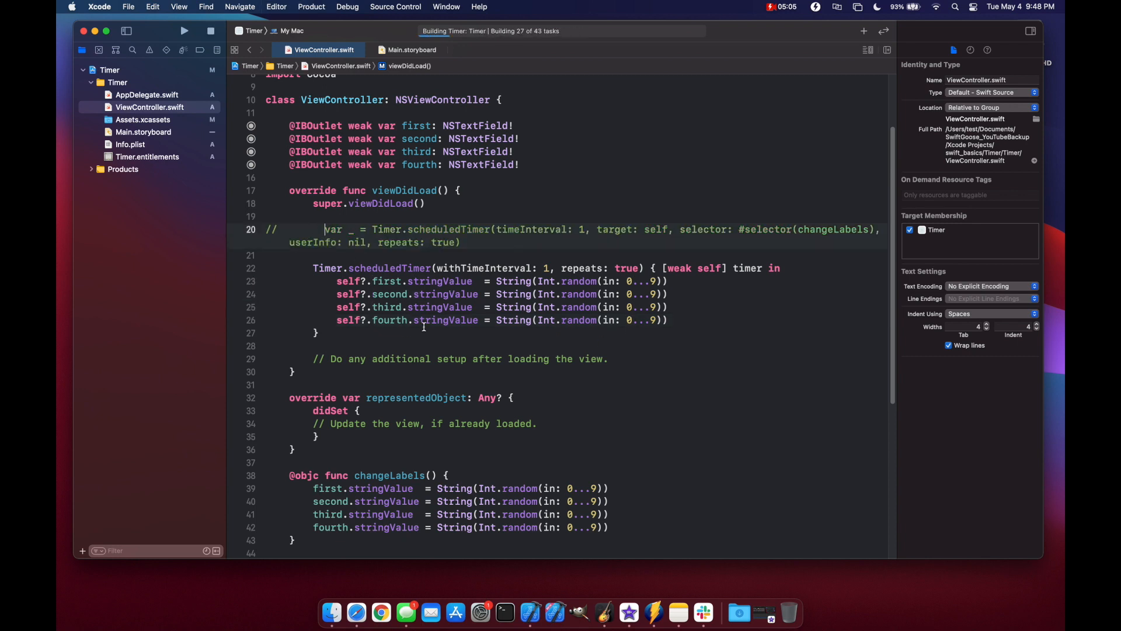
left_click(184, 31)
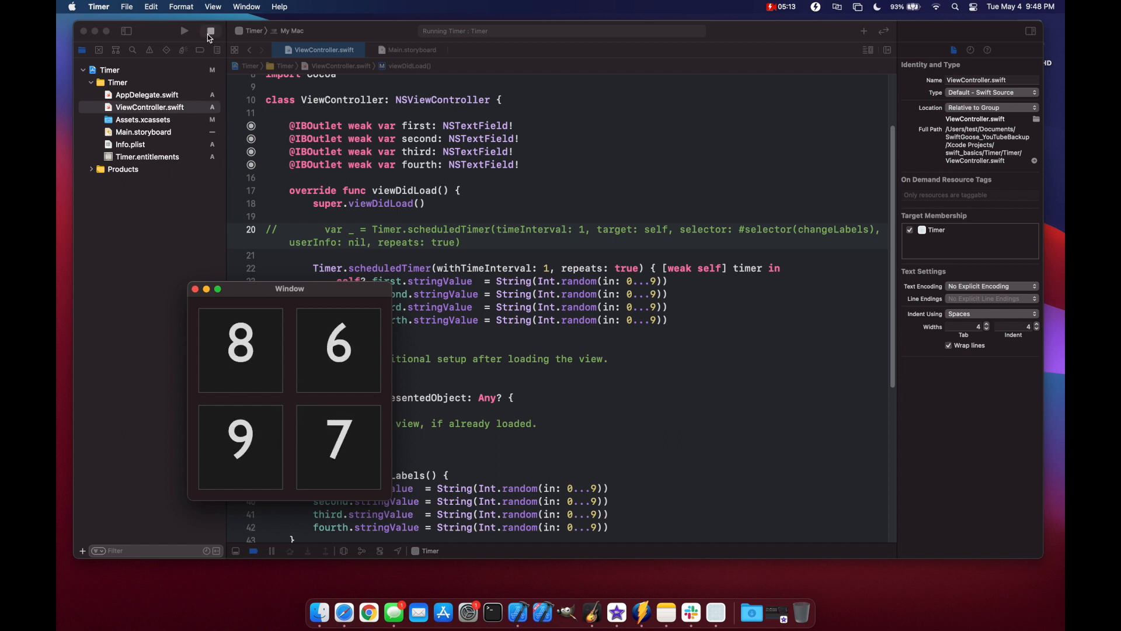
left_click(210, 31)
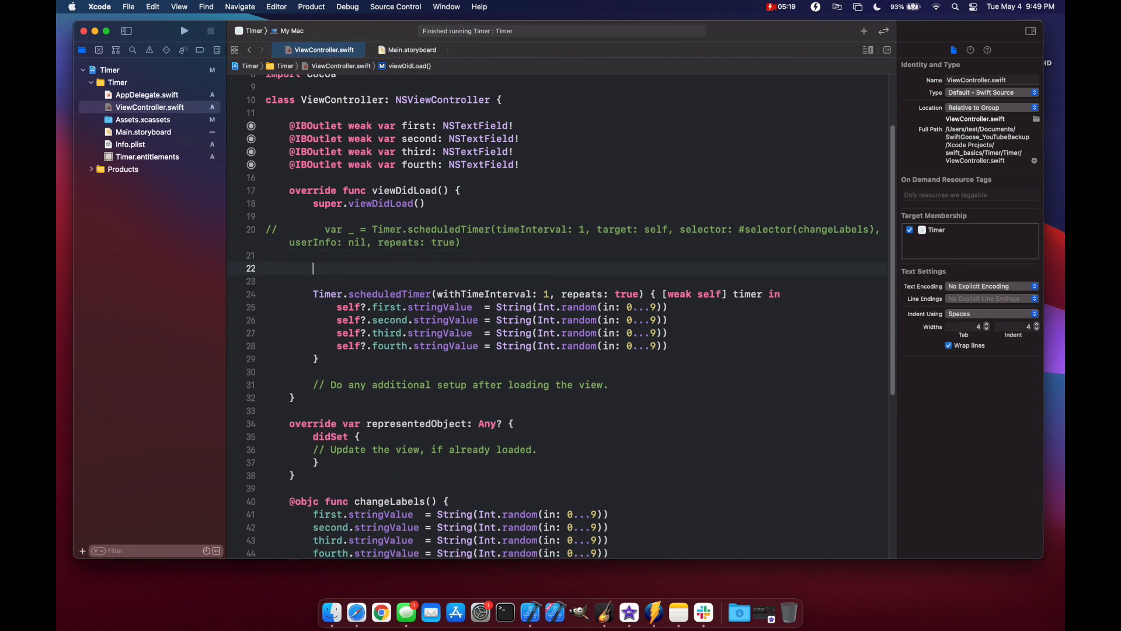
Step: Add var count = 0, invalidate the timer when count >= 5, and increment count by 1
type("var count = 0")
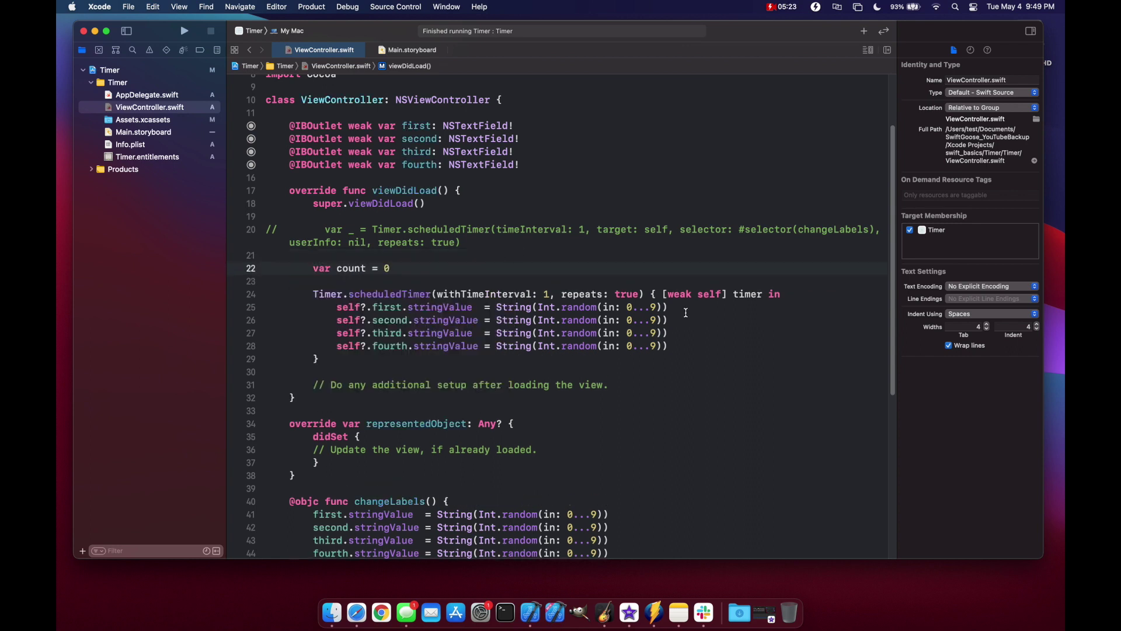
type("if count >=")
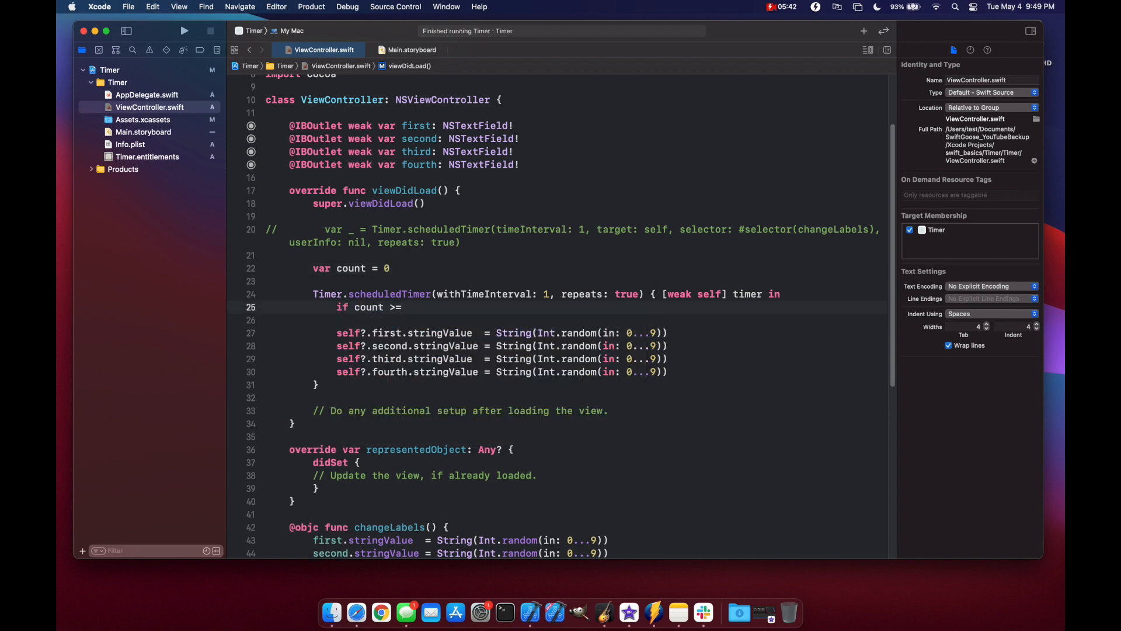
type("5 {")
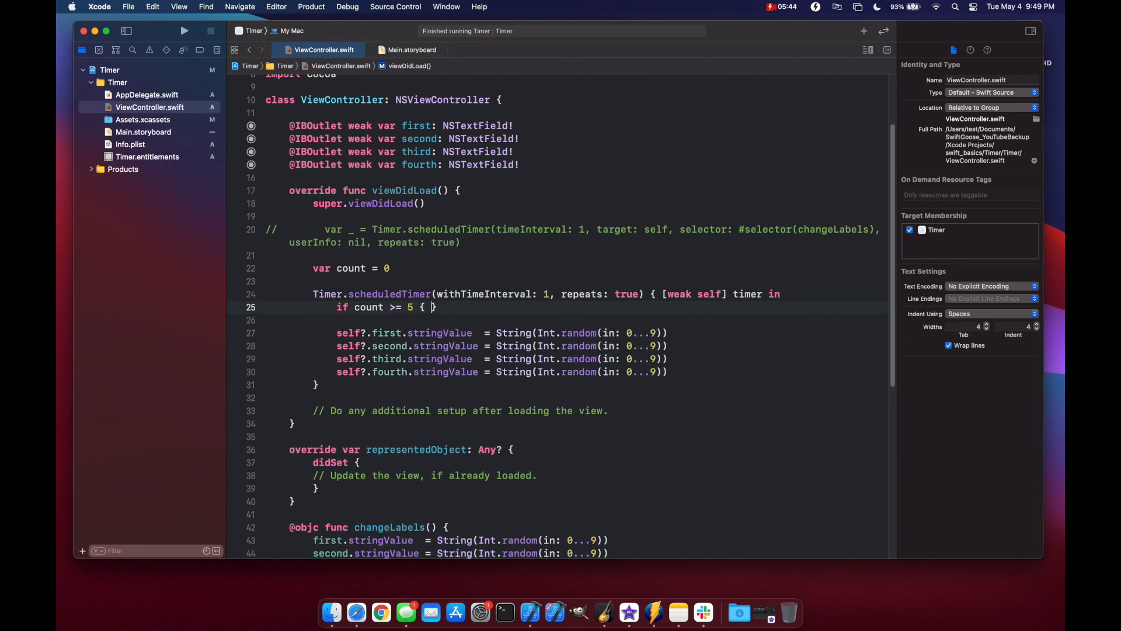
type("timer.invalidate(")
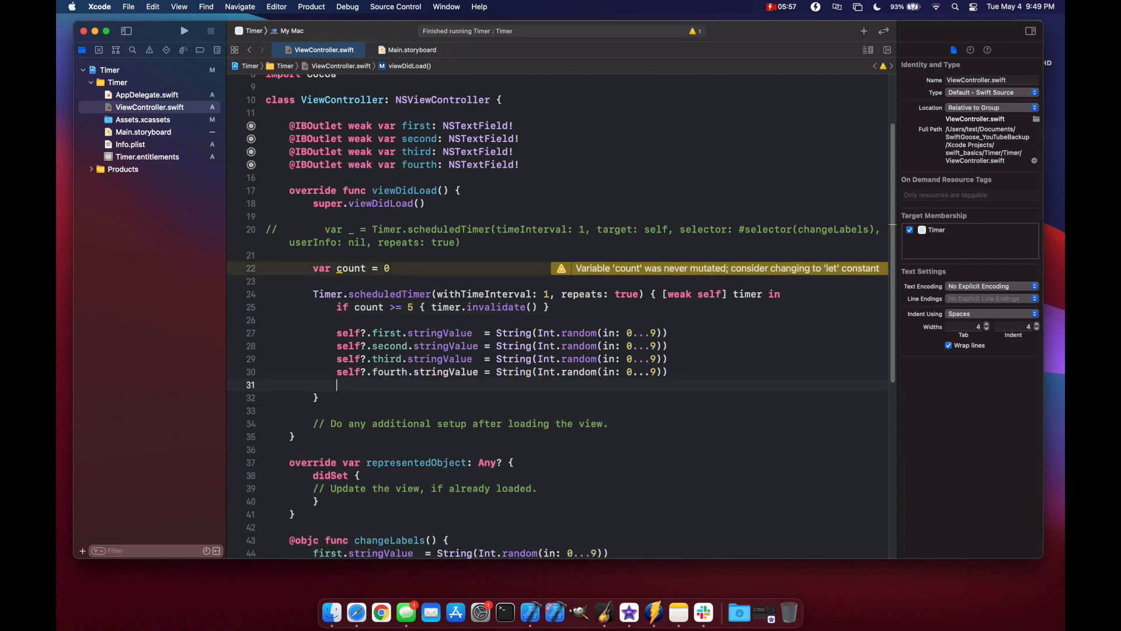
type("count +")
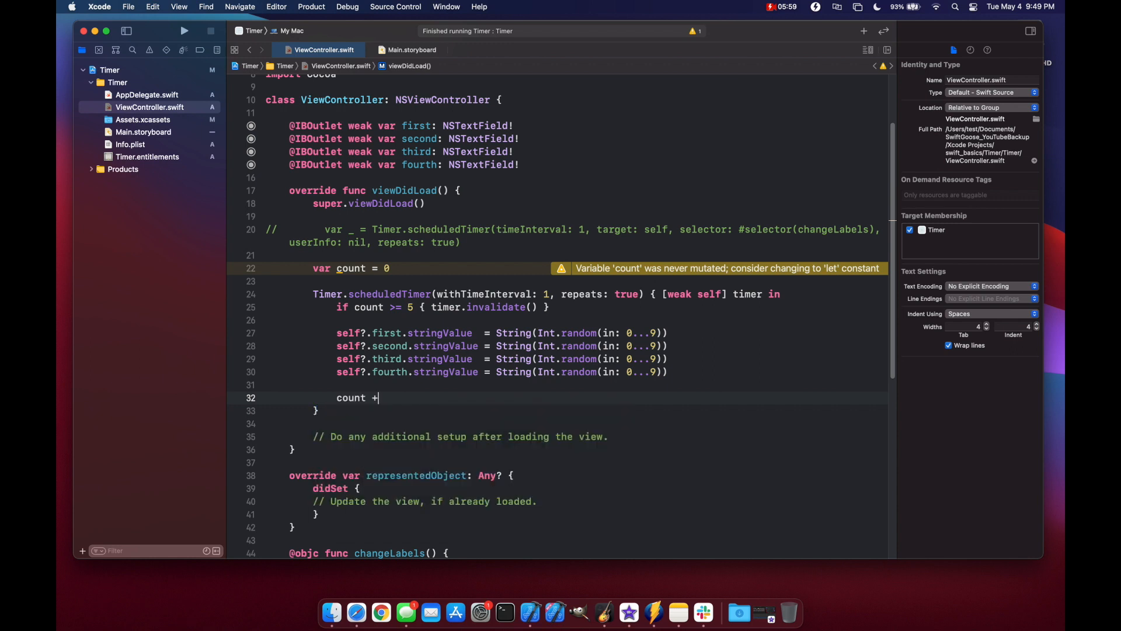
type("= 1")
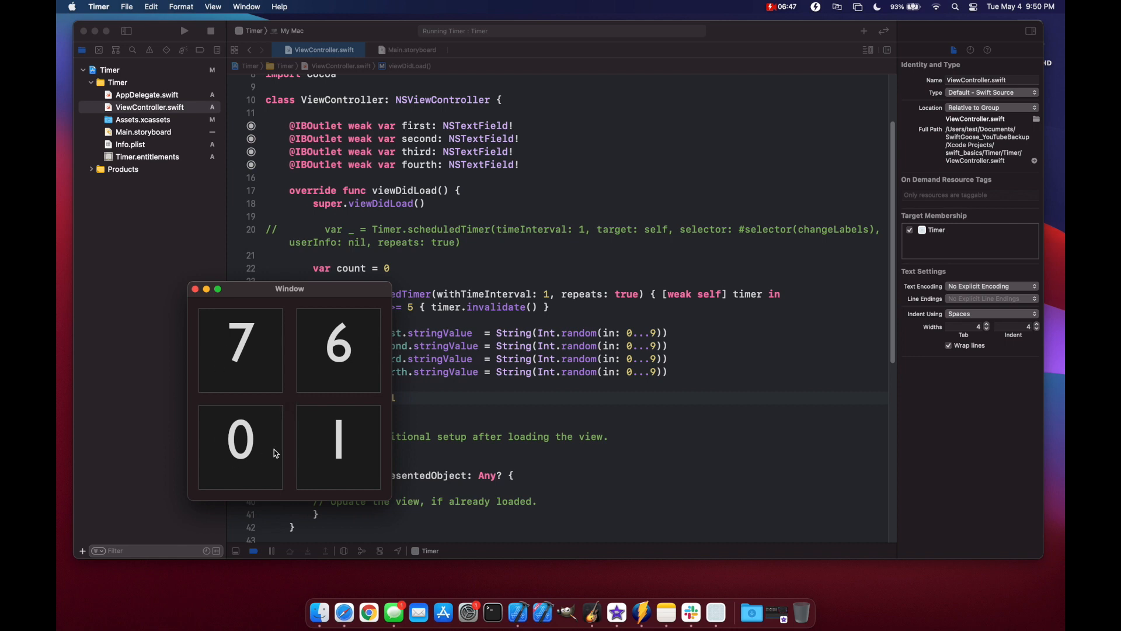
mouse_move(279, 292)
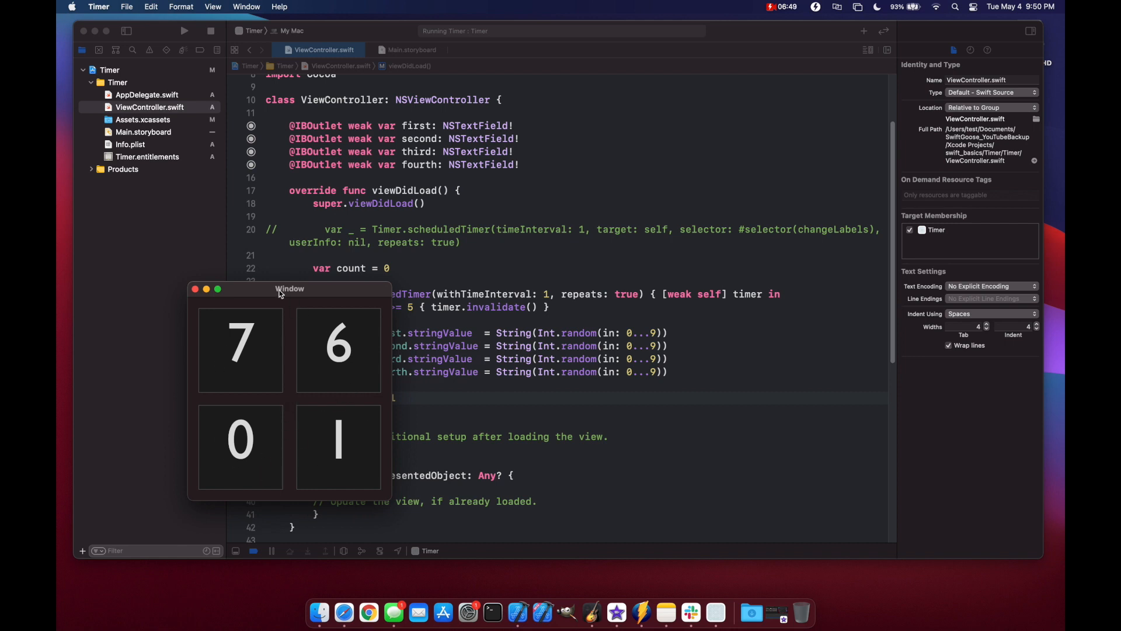